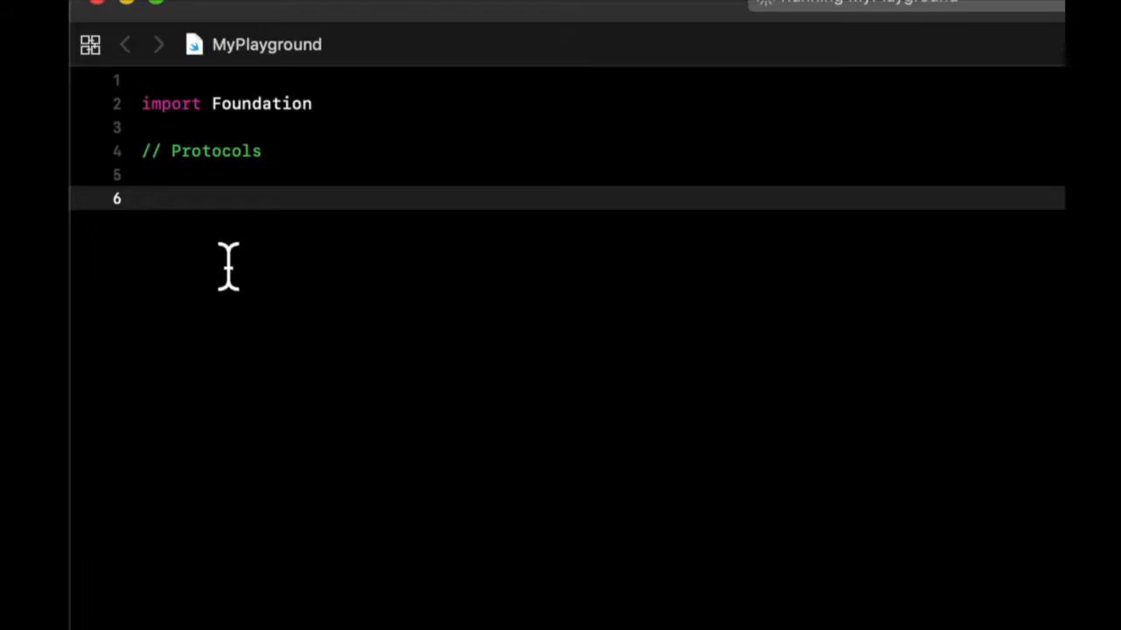
Step: Declare an empty class Car and an empty class BMW: Car beneath the Protocols comment
click(142, 199)
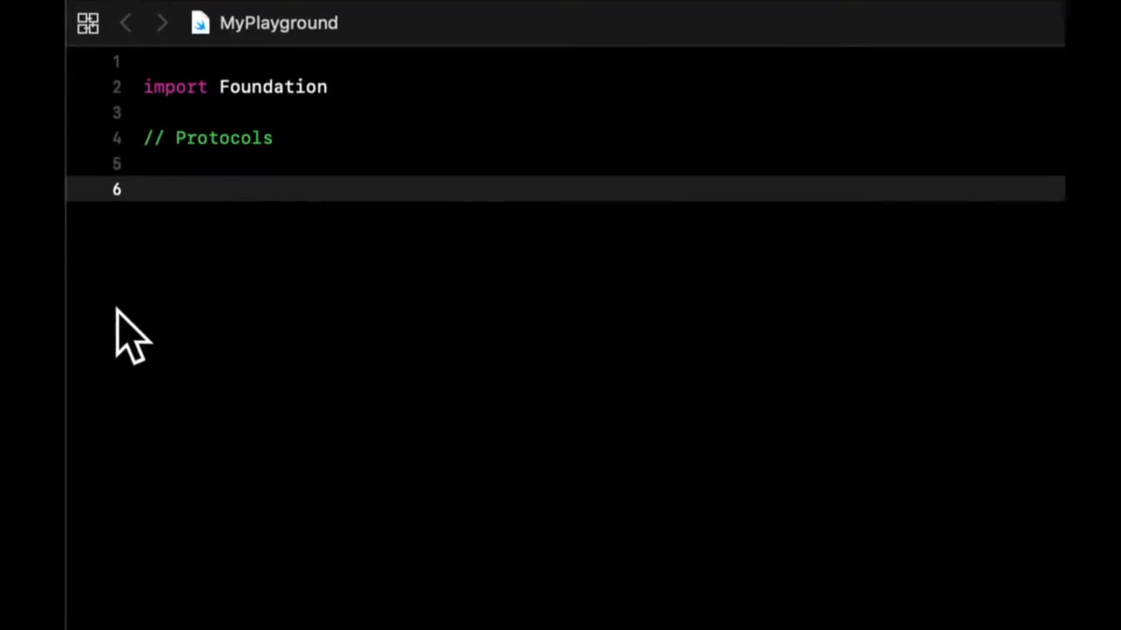
text(class)
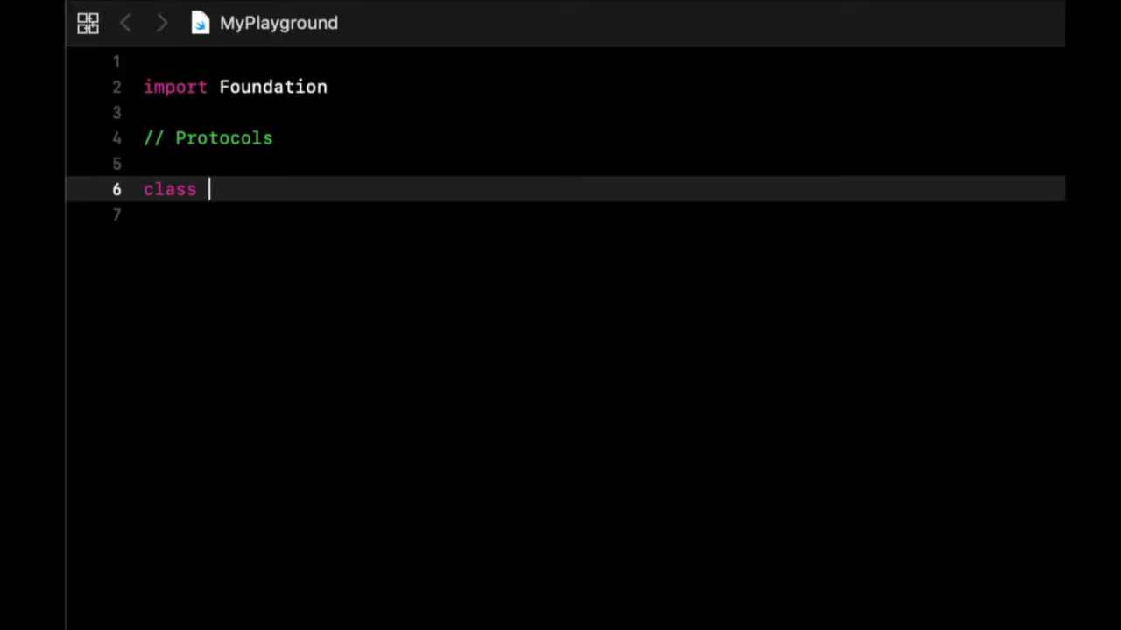
text(Car {)
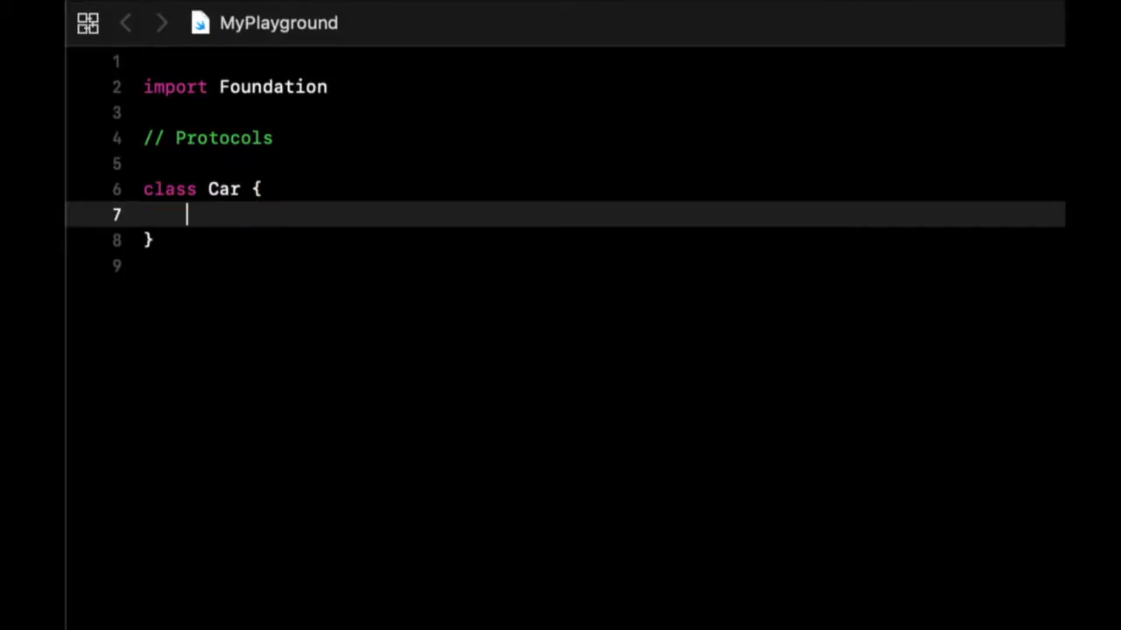
text(class BMW: Car)
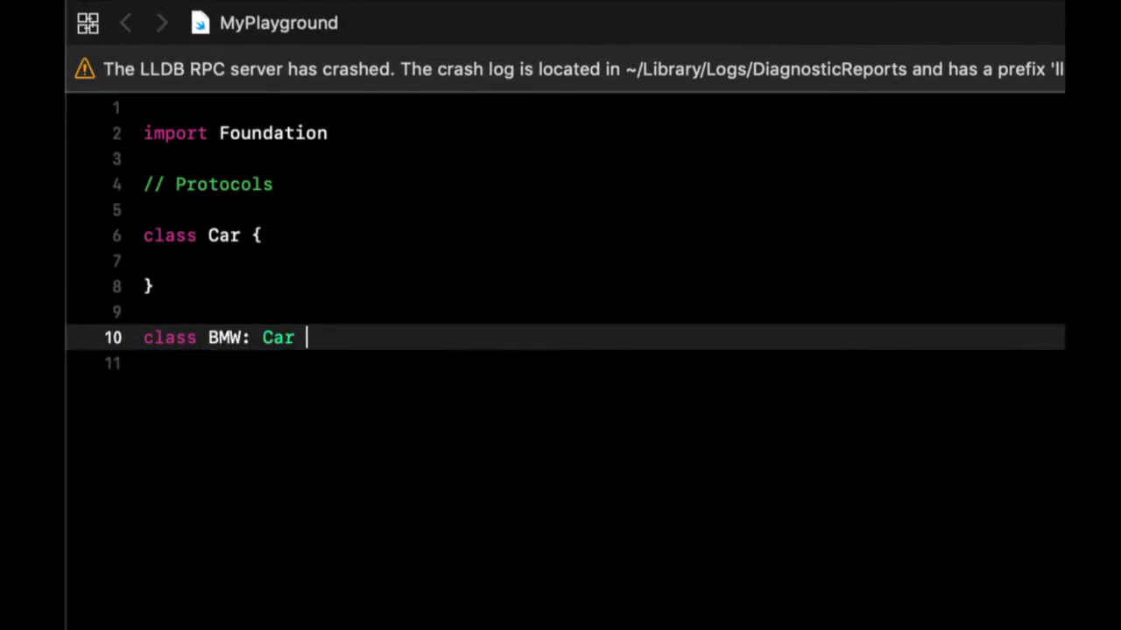
text({)
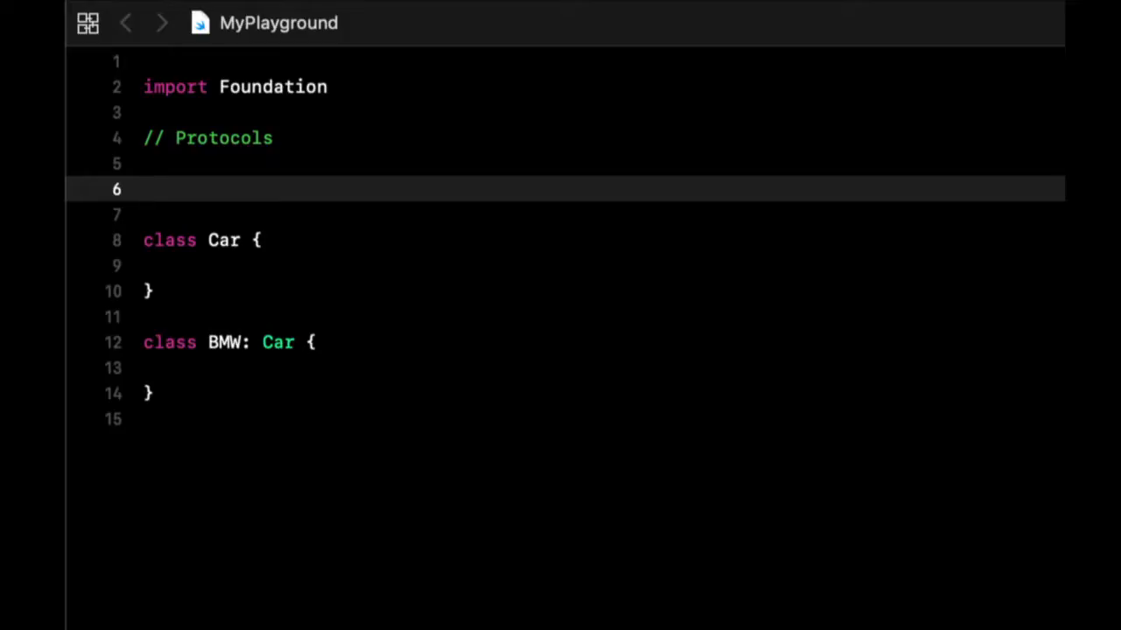
click(143, 189)
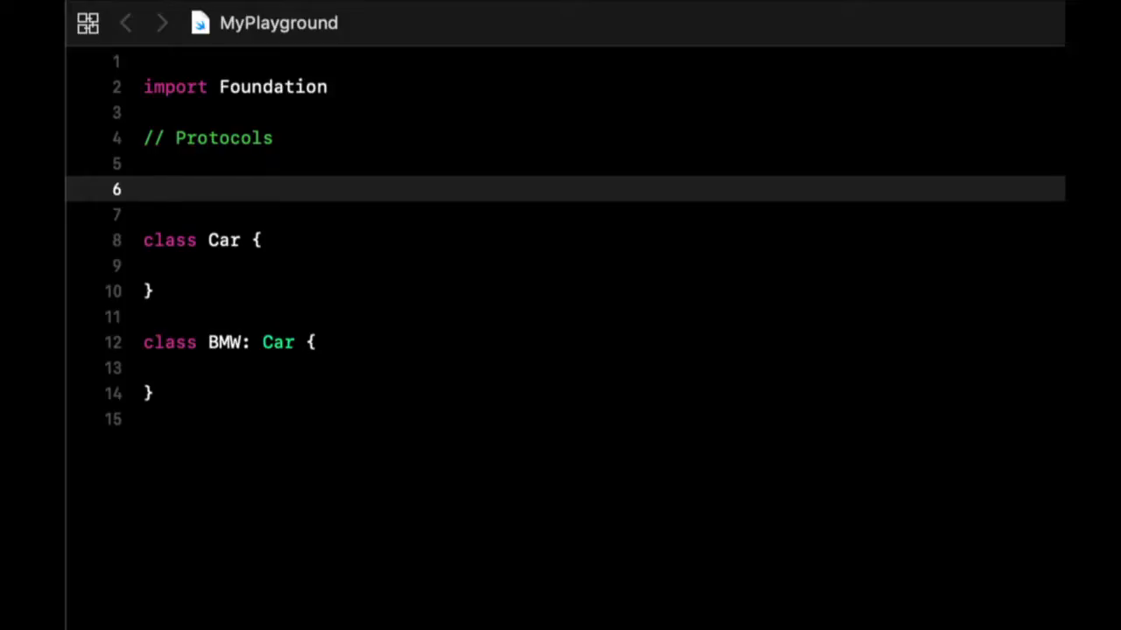
click(149, 189)
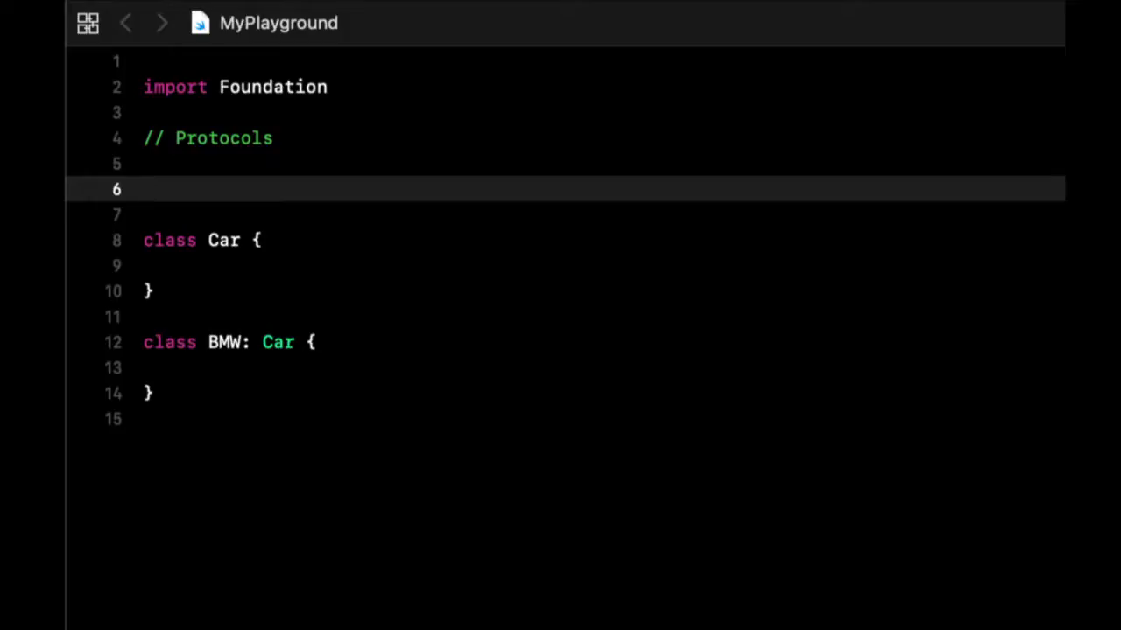
click(143, 189)
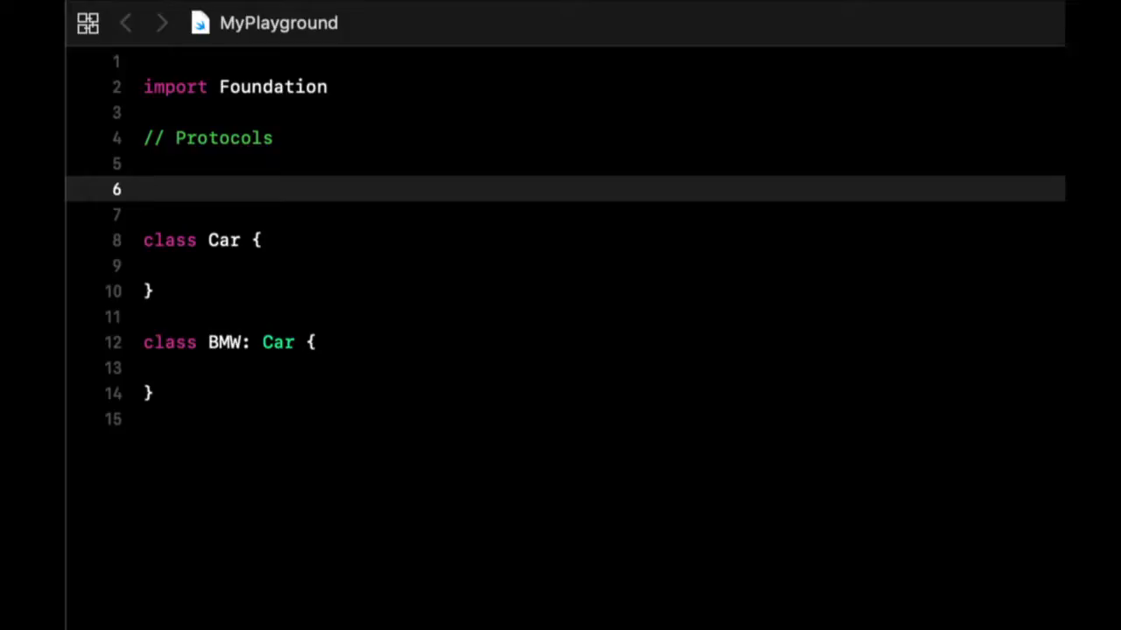
click(144, 189)
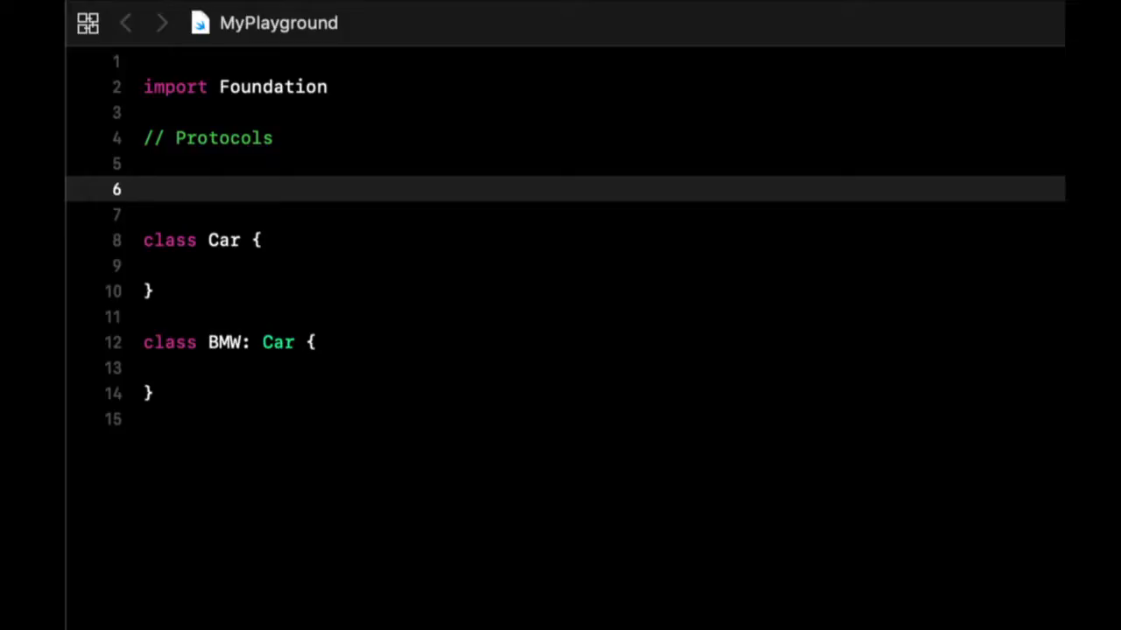
mouse_move(354, 196)
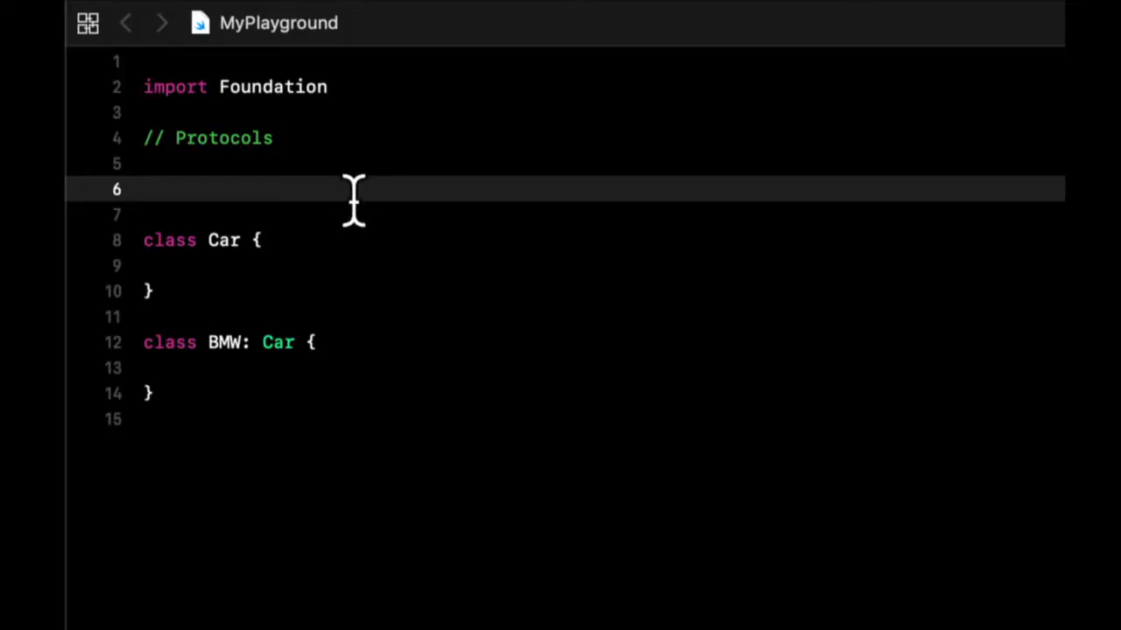
click(144, 189)
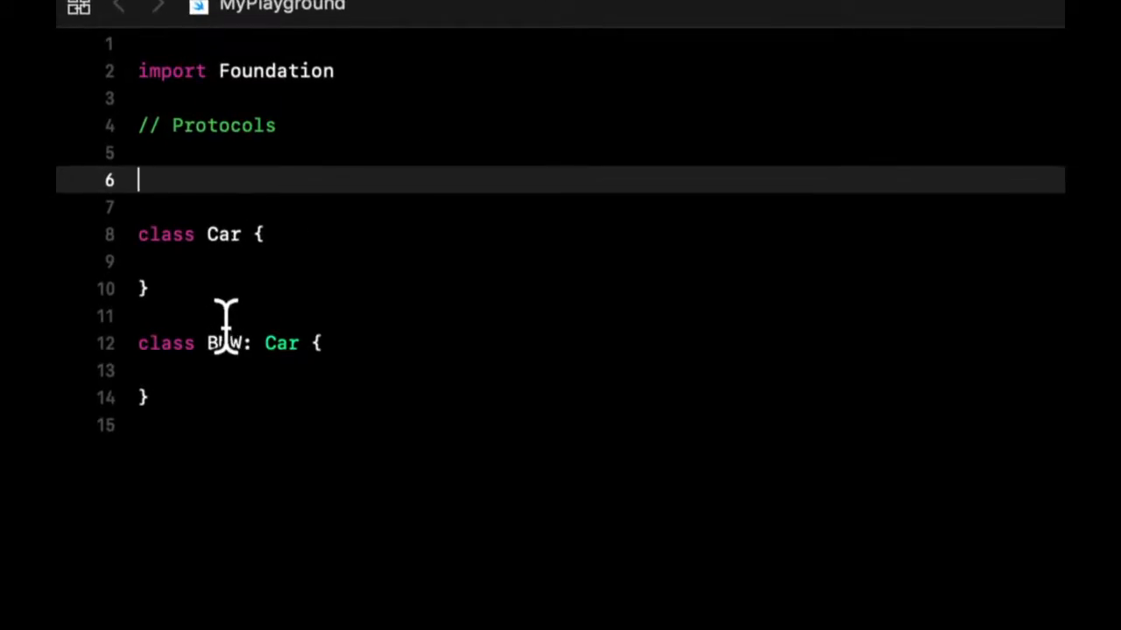
Step: Declare an empty protocol CarProto { } above the Car class
text(protocol)
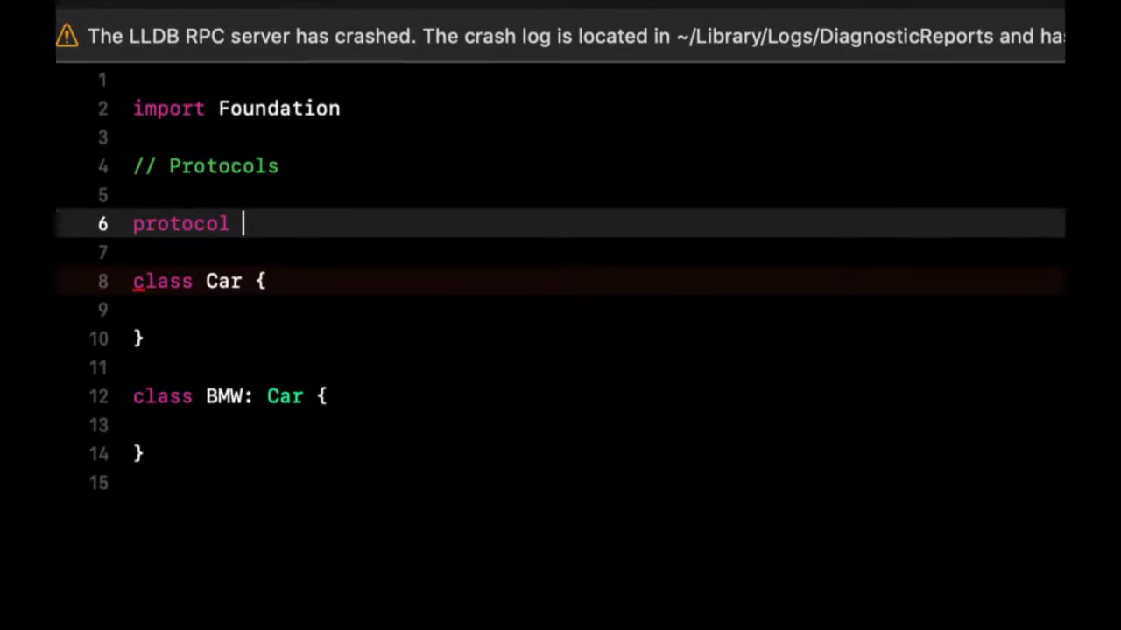
text(C)
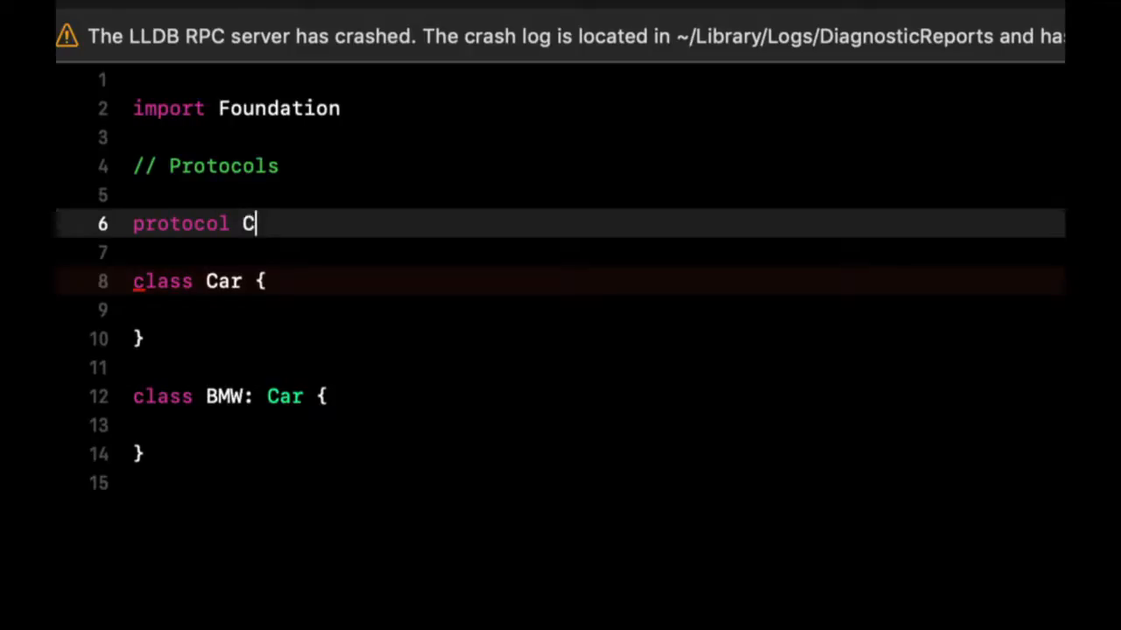
text(arP)
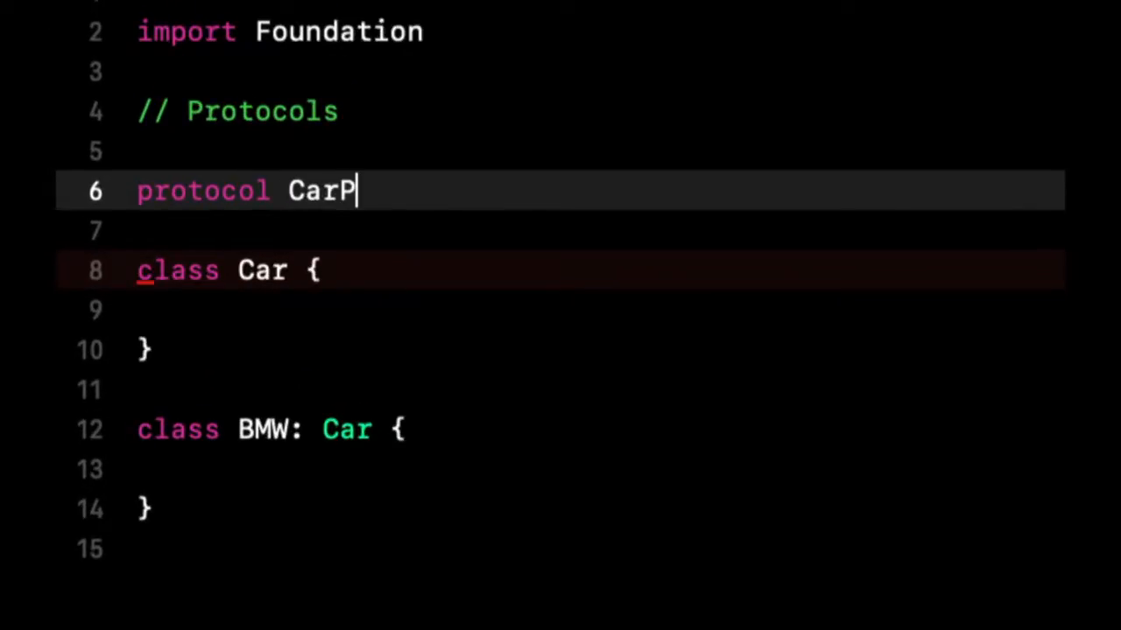
text(roto {)
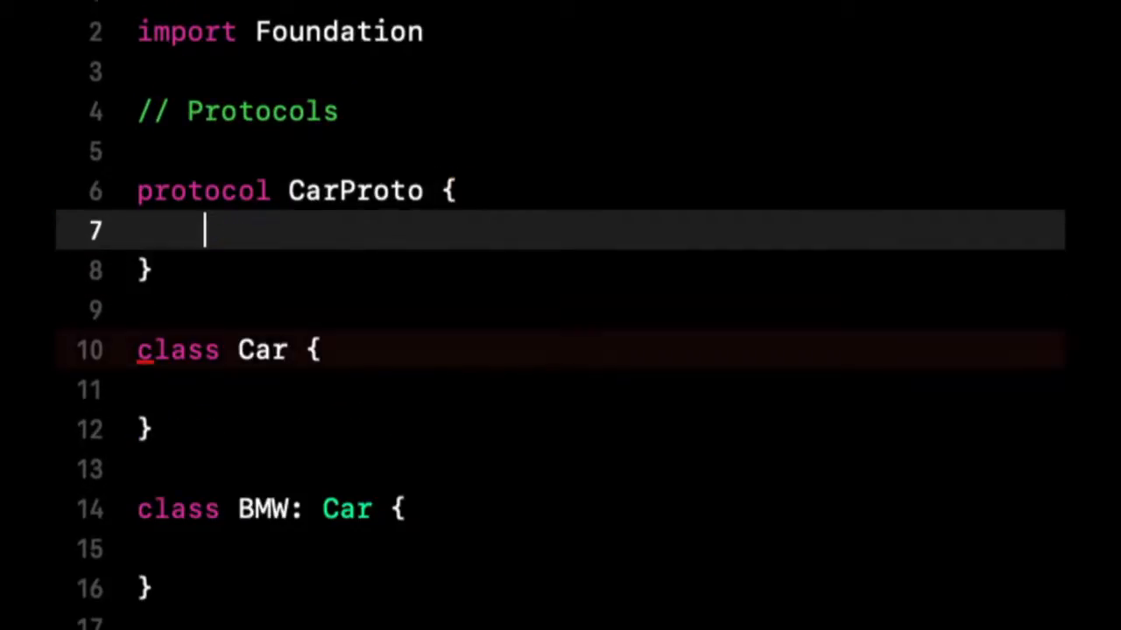
scroll(down, 3)
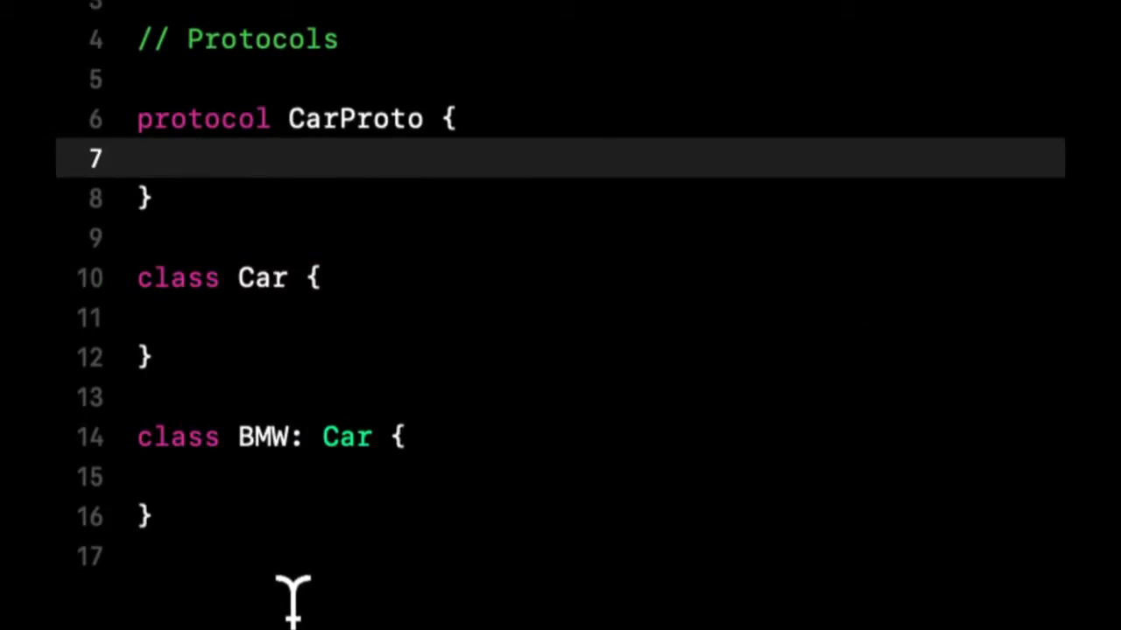
Step: Add the requirement var color: String { get set } inside CarProto
text(var col)
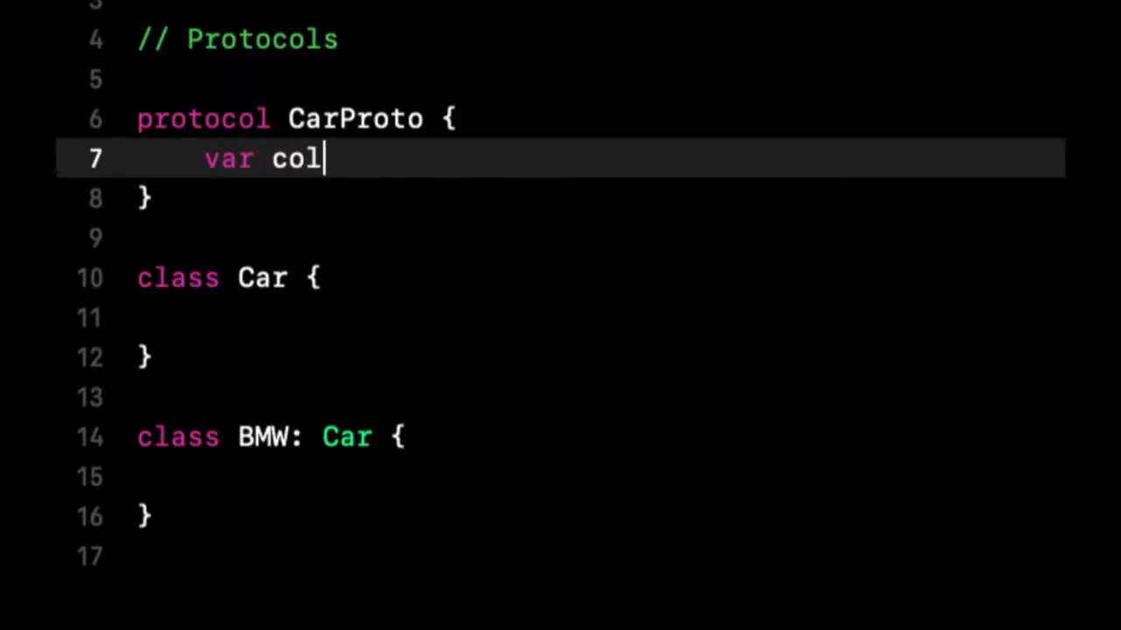
text(or {})
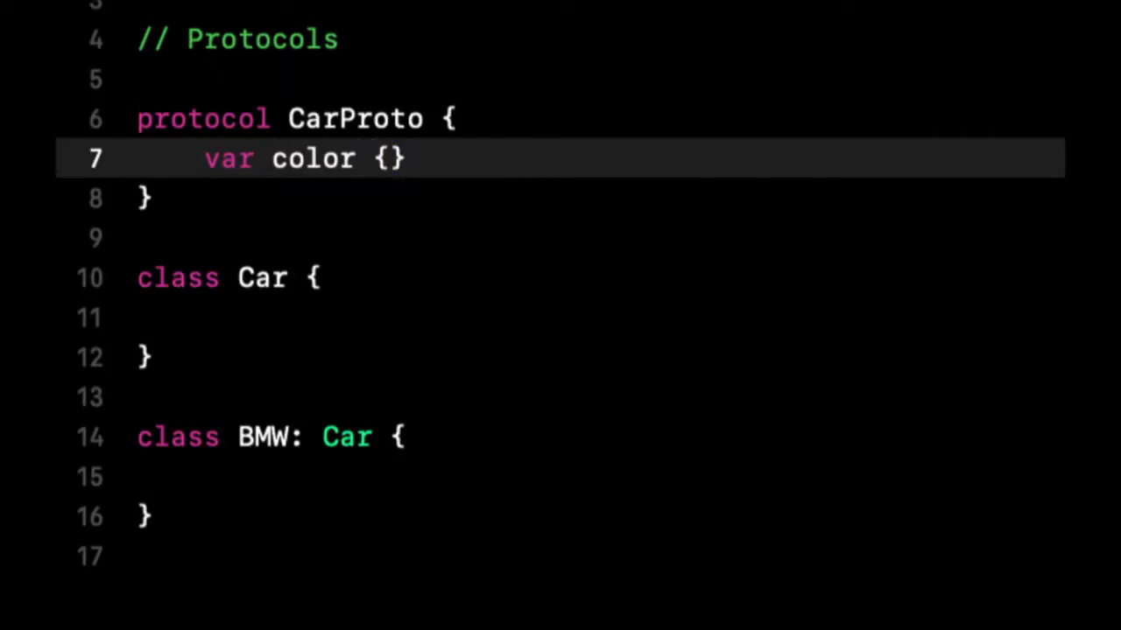
text(:)
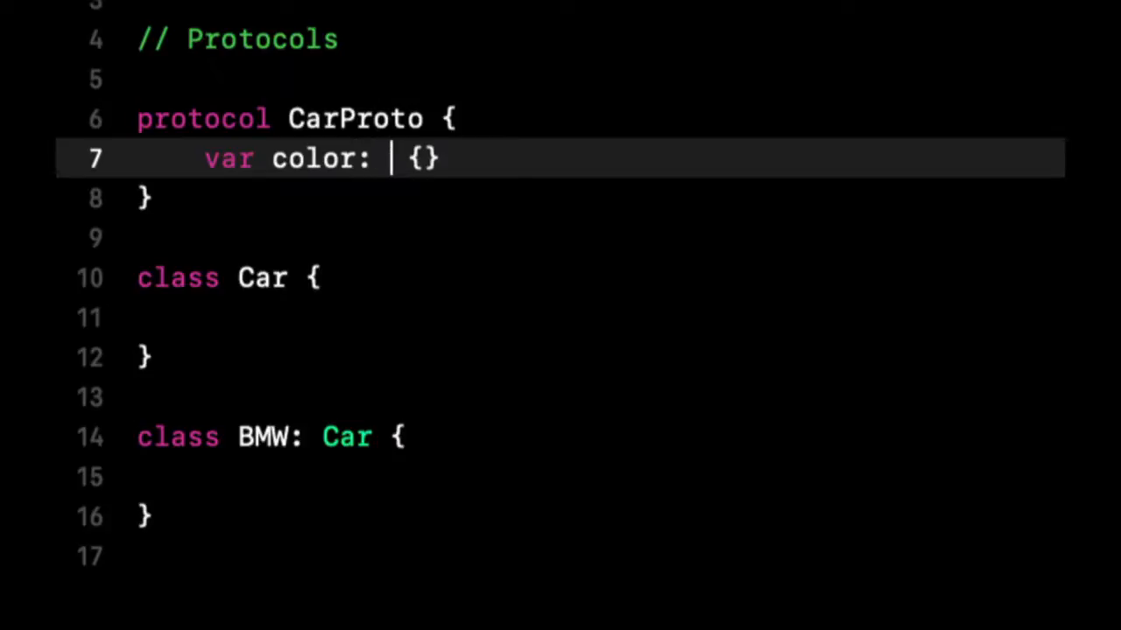
text(String)
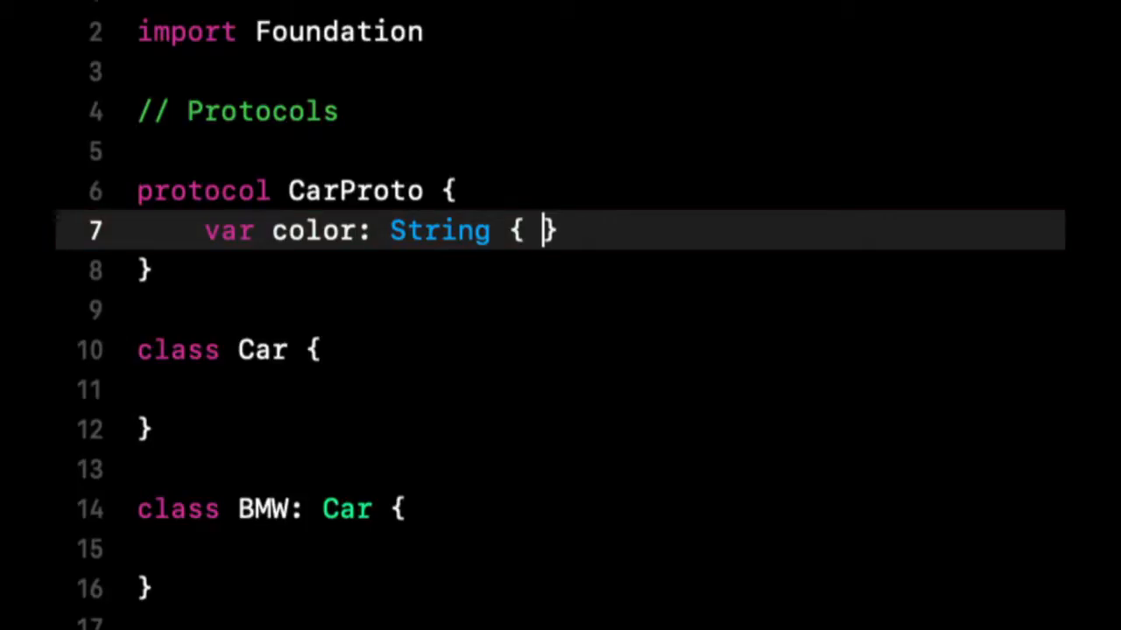
text(g)
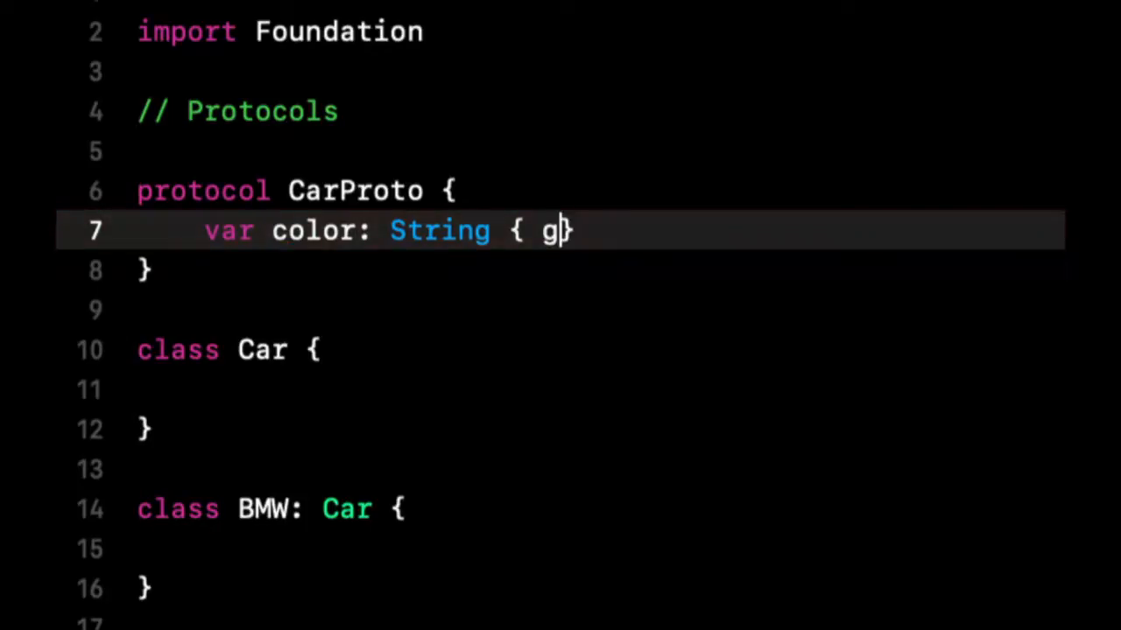
text(et set })
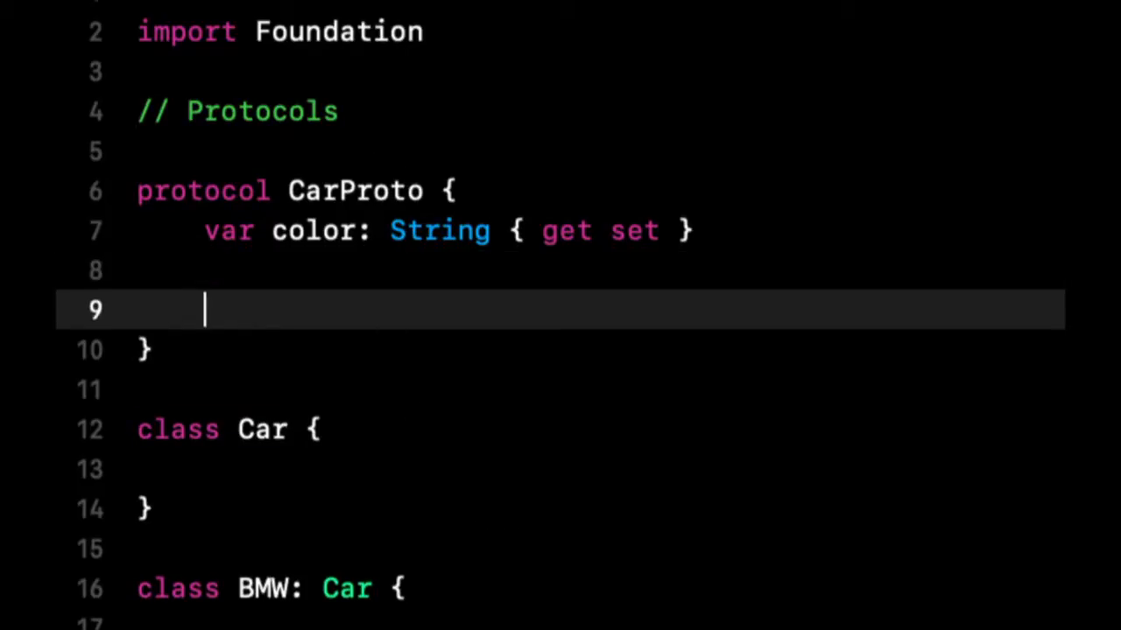
Step: Add a func drive() requirement to CarProto
text(func d)
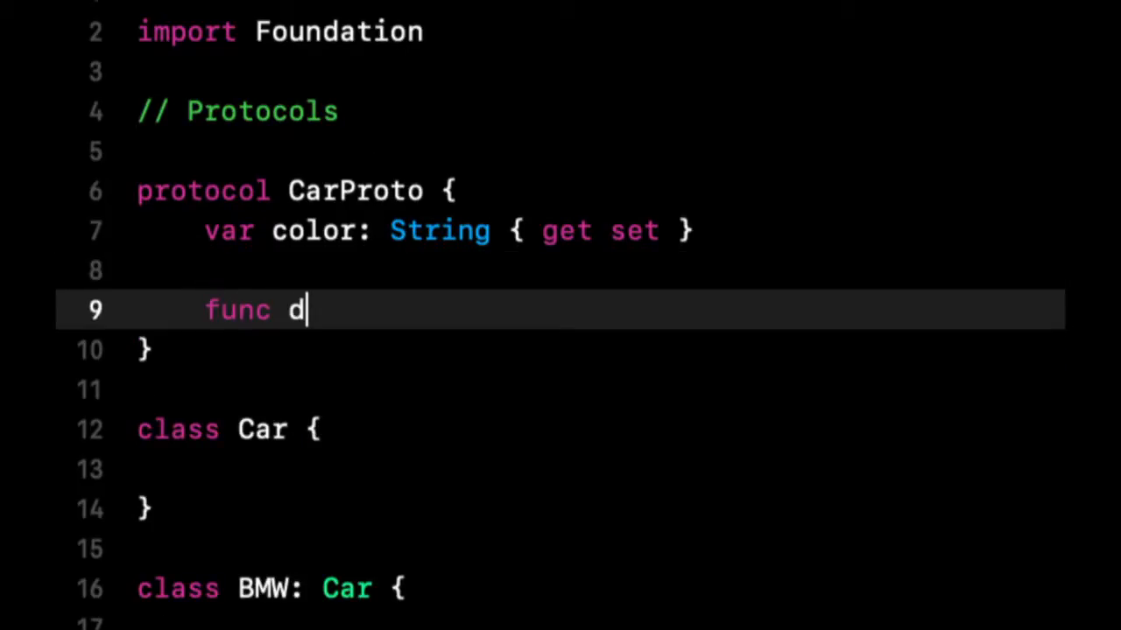
key(Backspace)
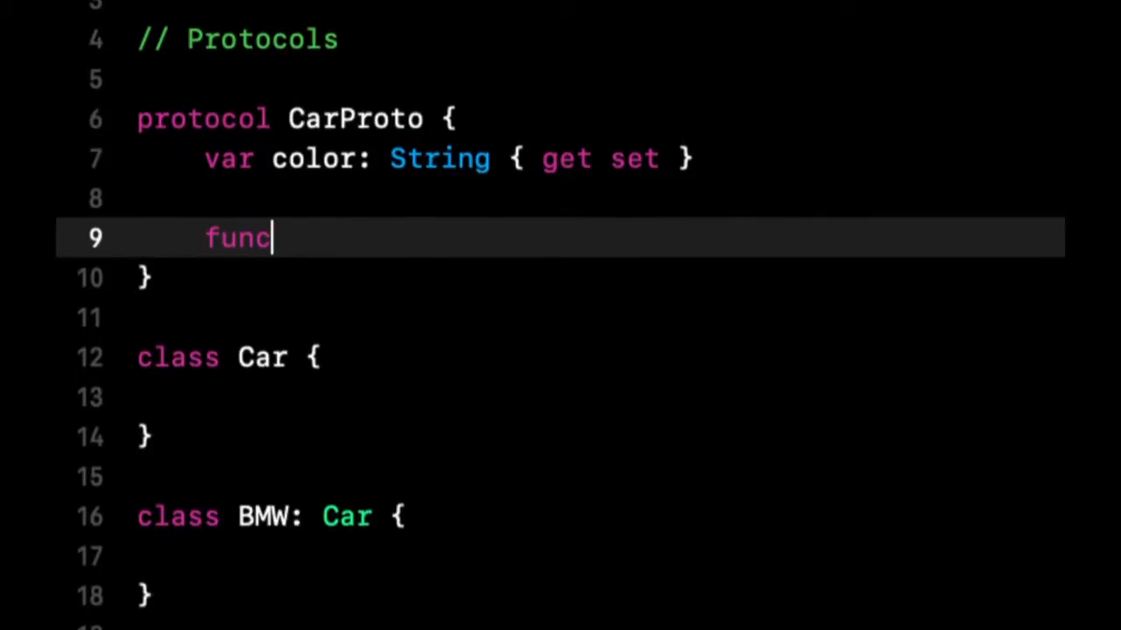
text(drive() {)
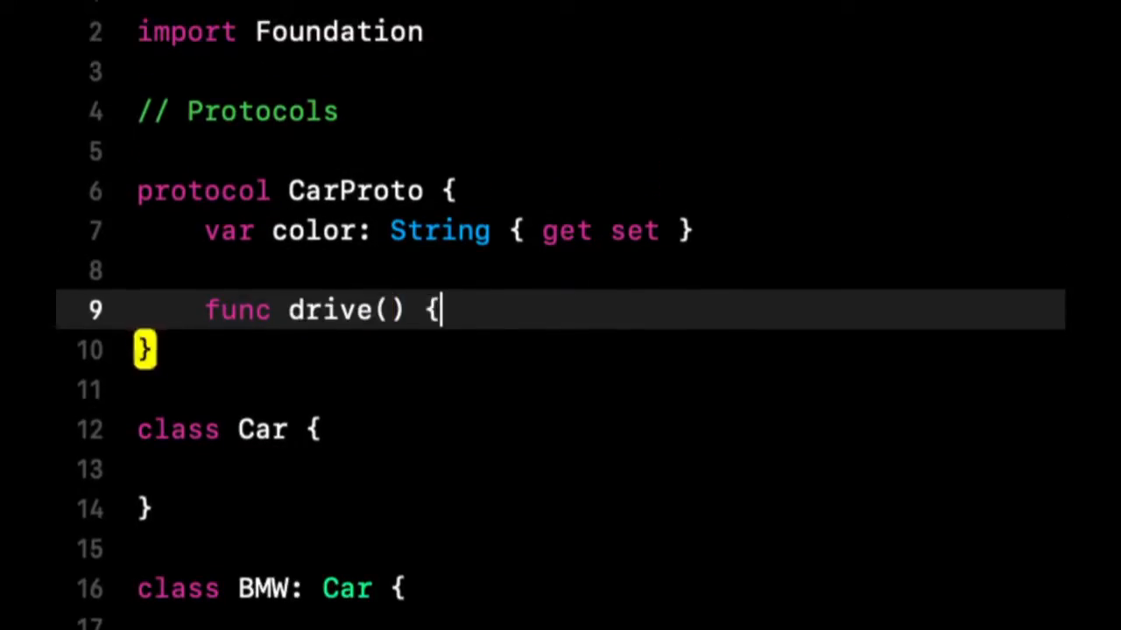
text({)
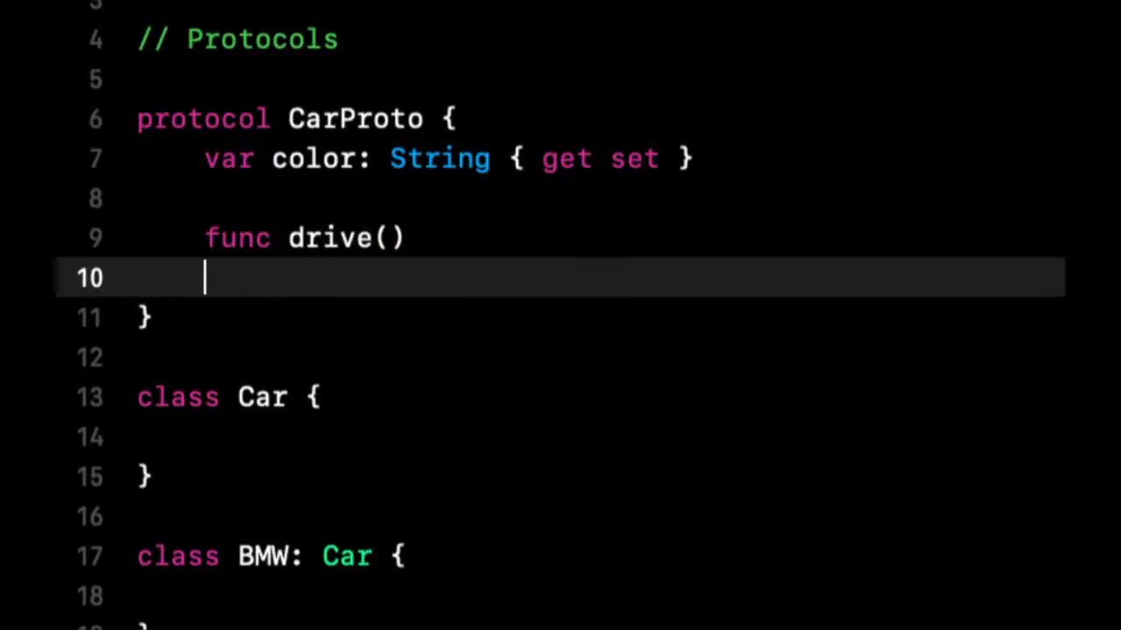
mouse_move(382, 297)
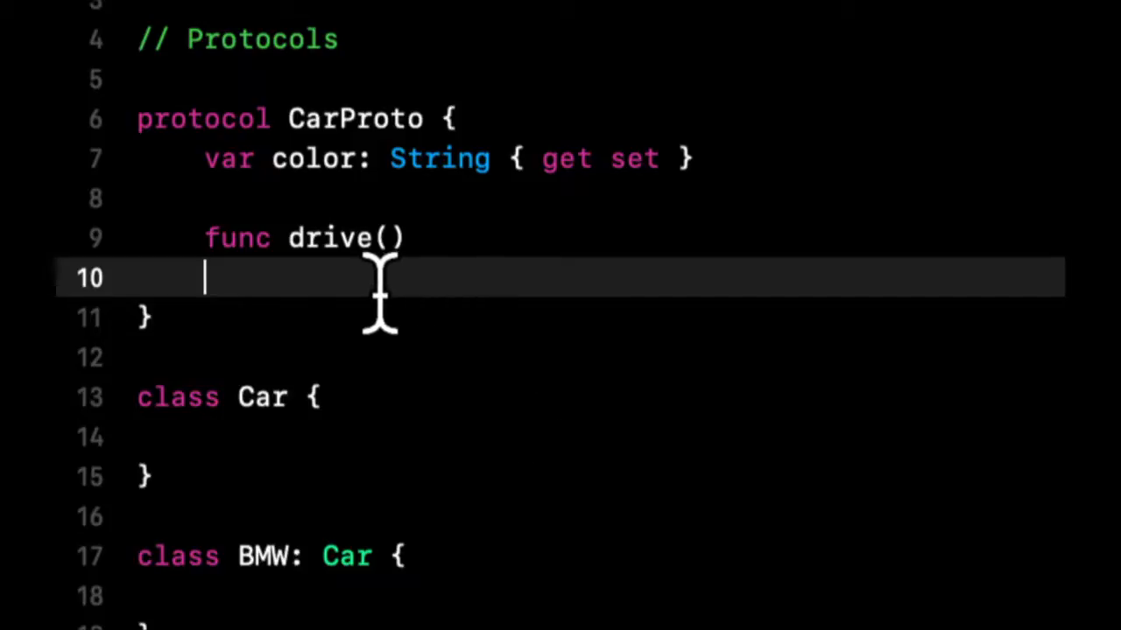
mouse_move(581, 277)
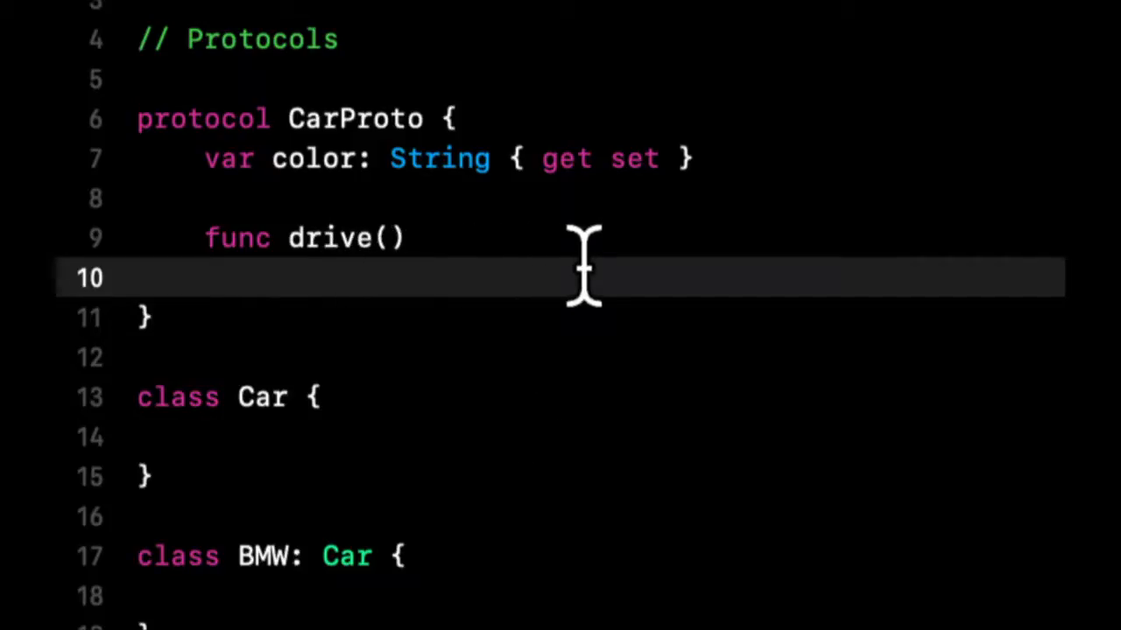
mouse_move(672, 547)
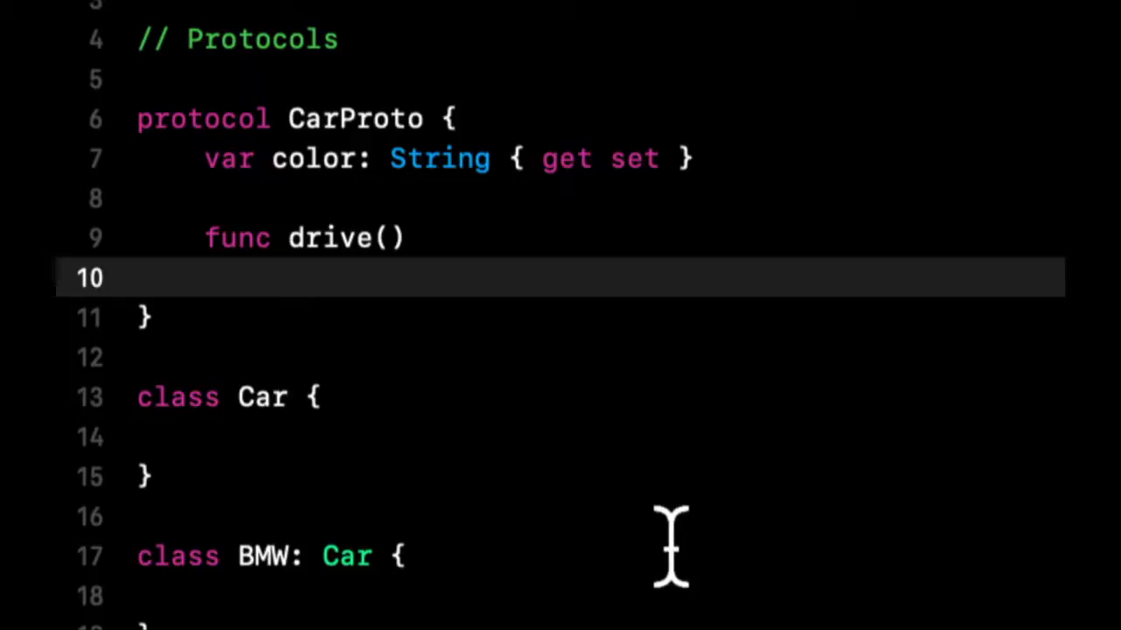
Step: Add a func isAllWheelDrive() -> Bool requirement to CarProto
text(func)
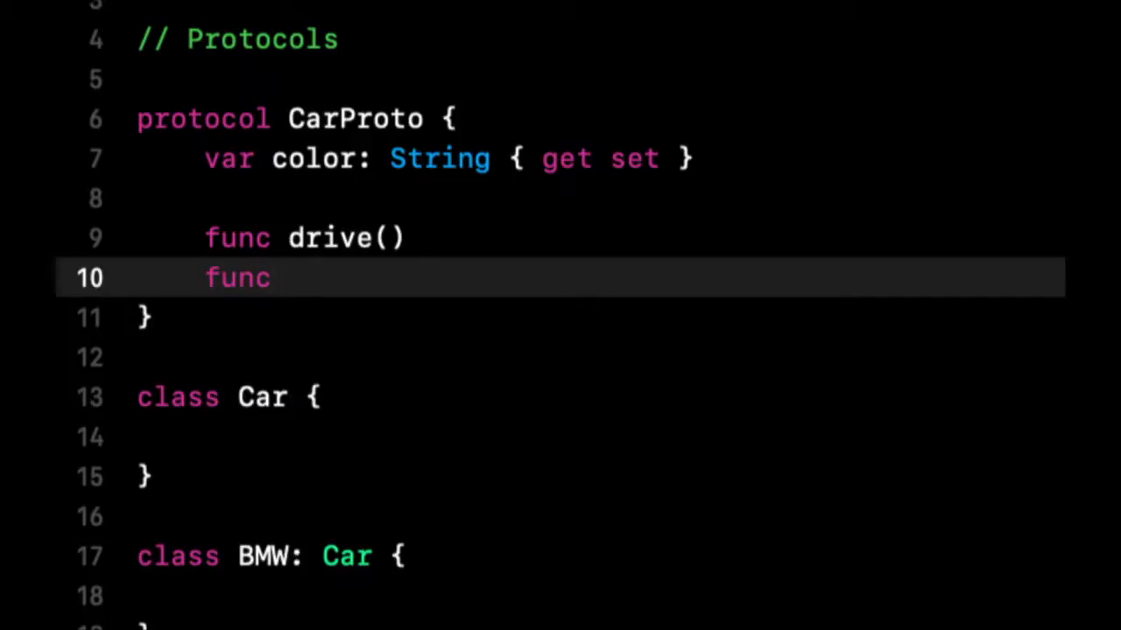
text(isAllWhee)
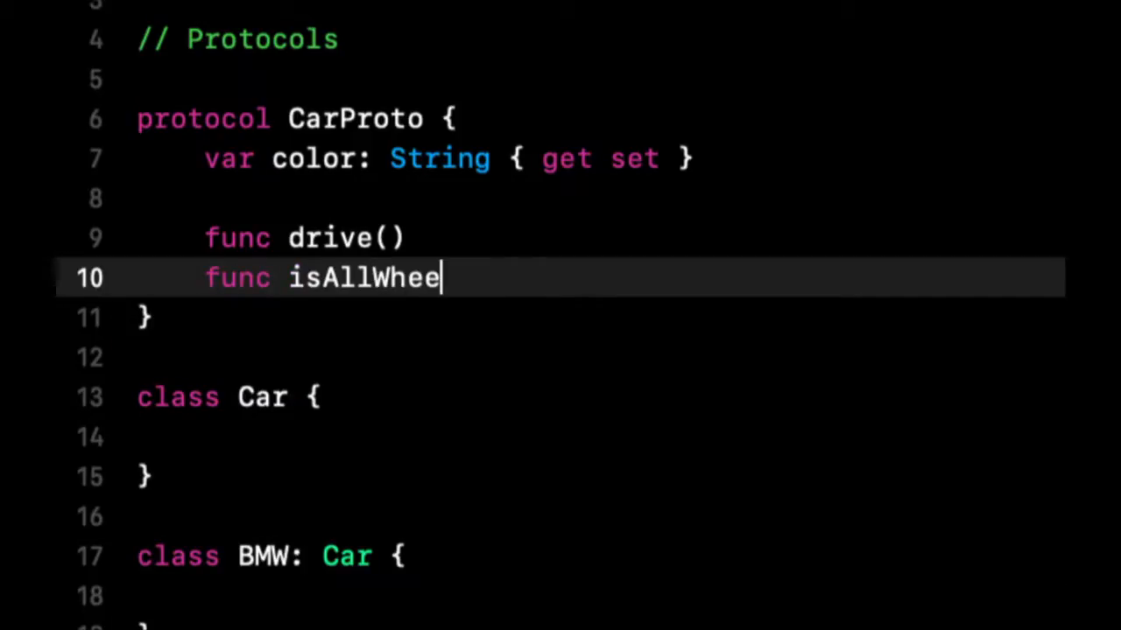
text(lDrive)
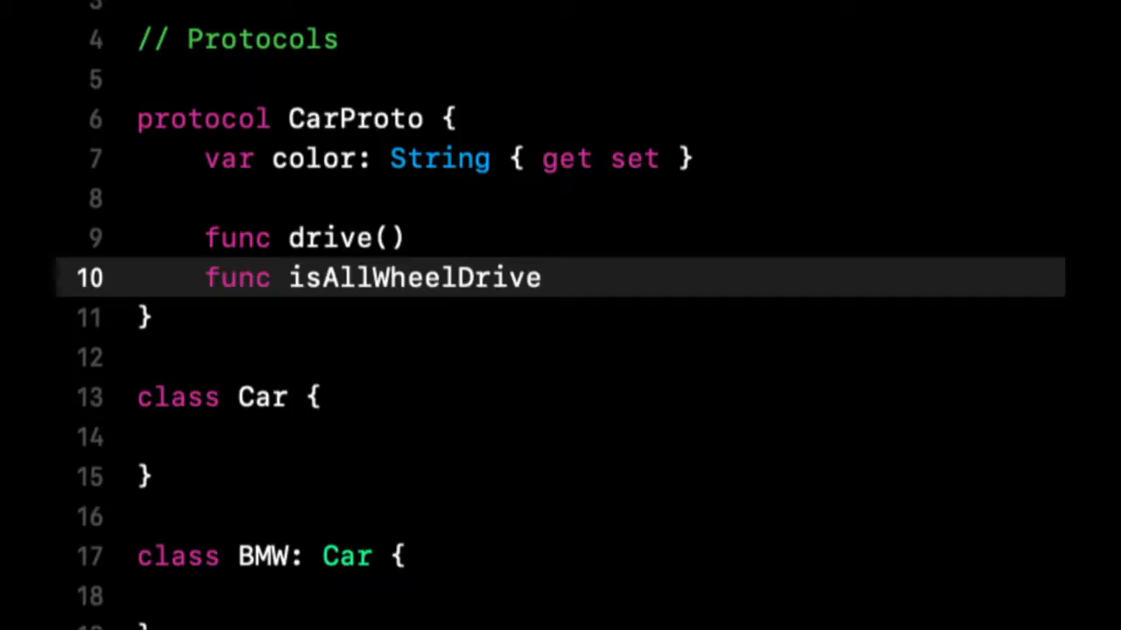
text(() -> Bool)
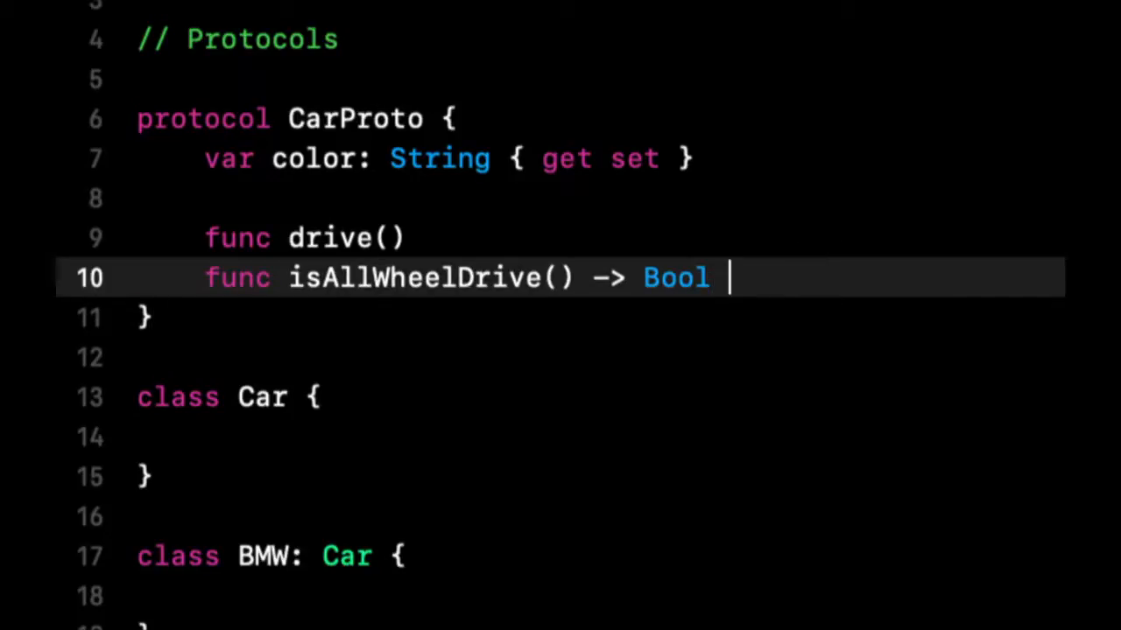
text({})
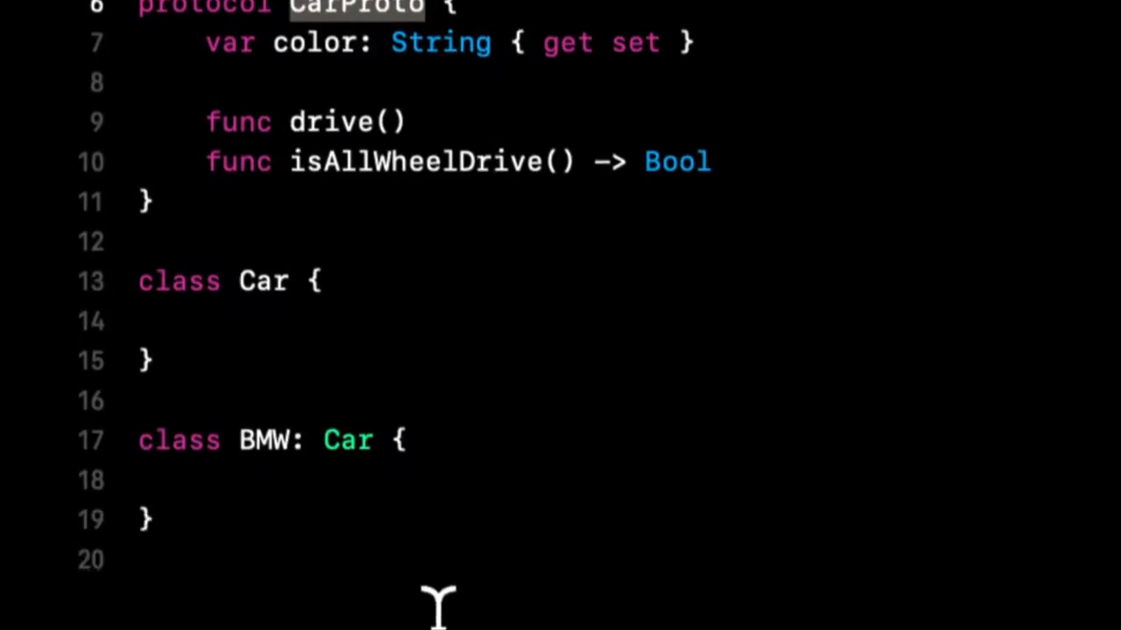
Step: Change the BMW declaration to class BMW: Car, CarProto
scroll(down, 3)
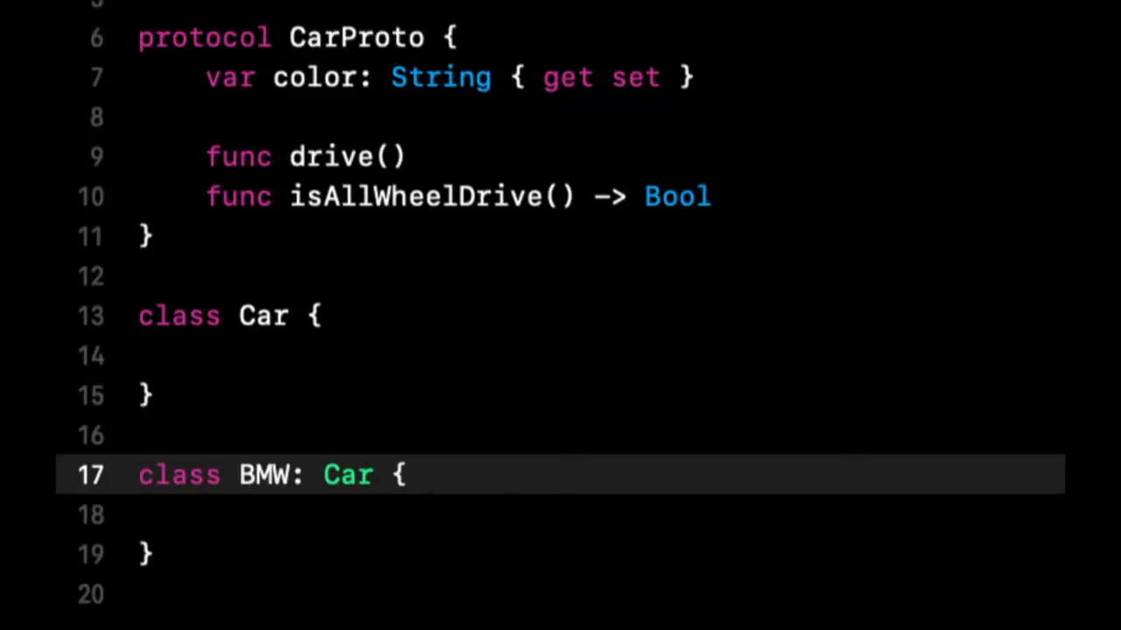
text(,)
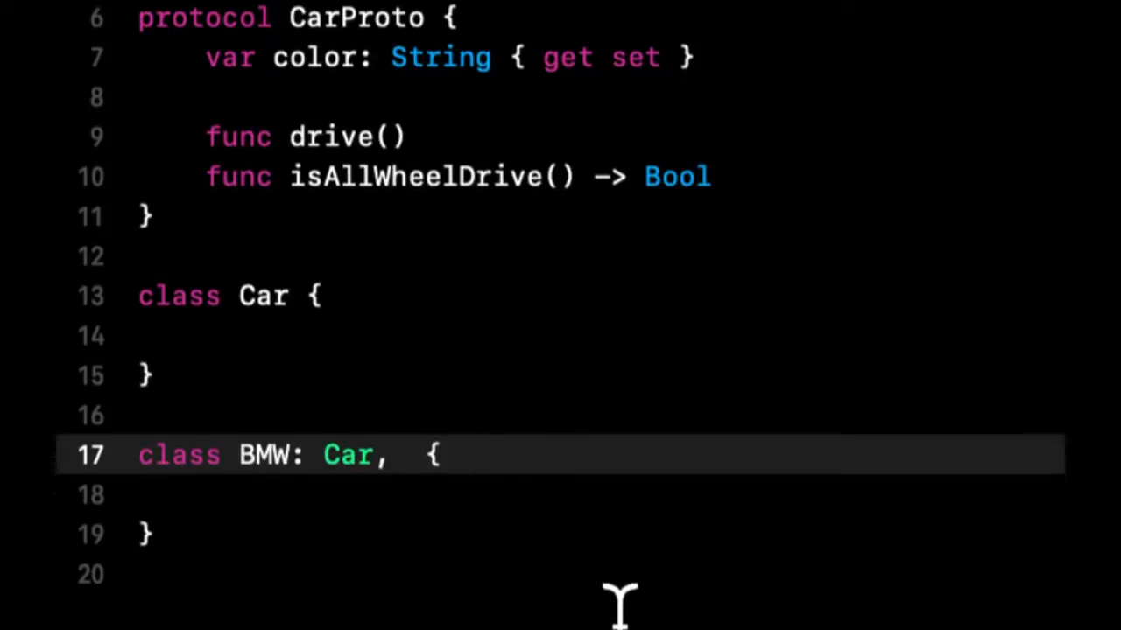
text(CarProto)
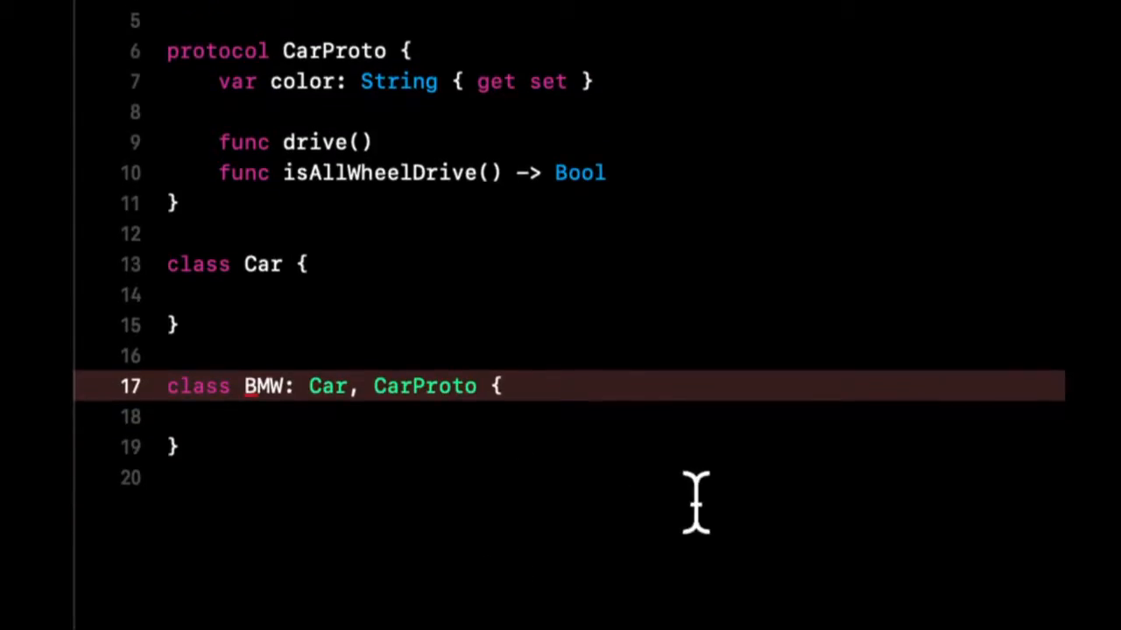
mouse_move(367, 560)
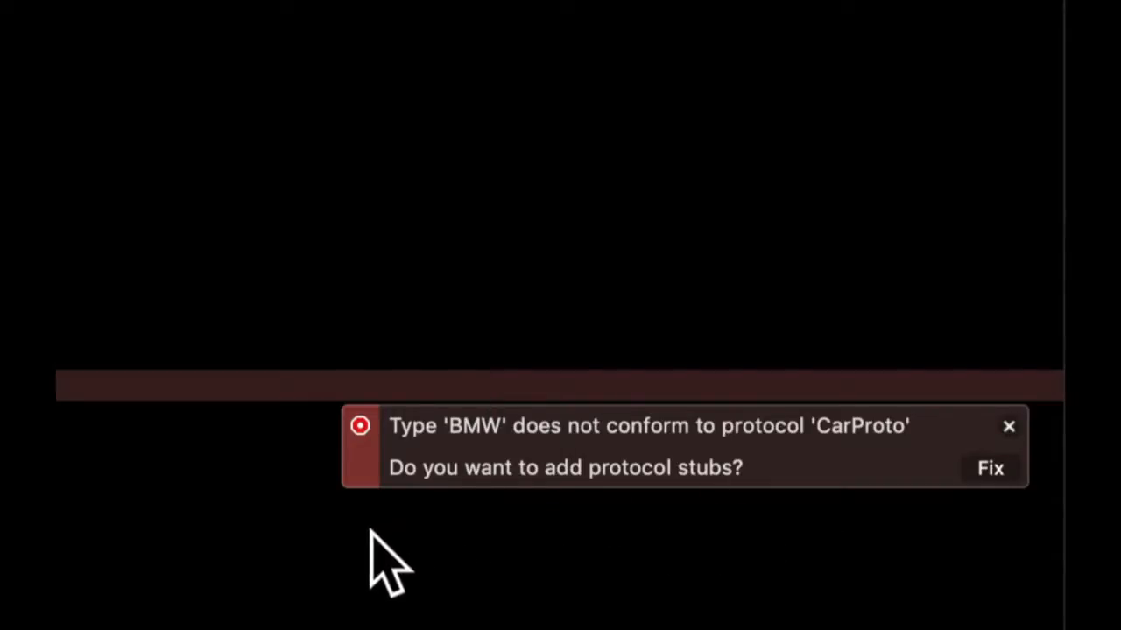
mouse_move(692, 508)
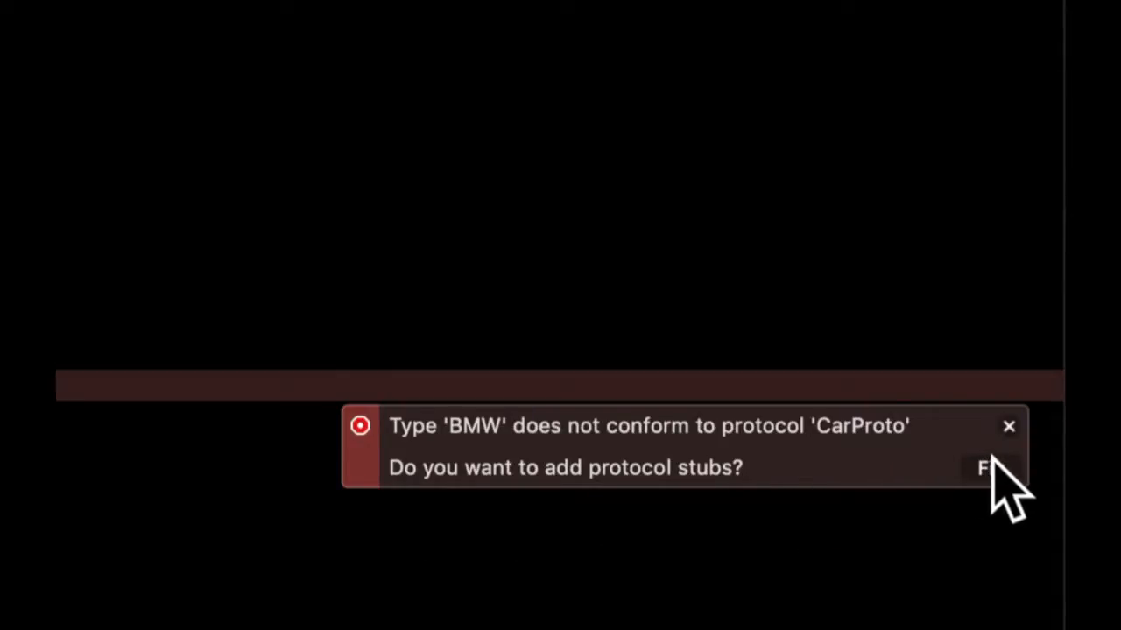
Step: Apply Xcode's Fix to insert the CarProto stubs (color, drive, isAllWheelDrive) into BMW
click(989, 467)
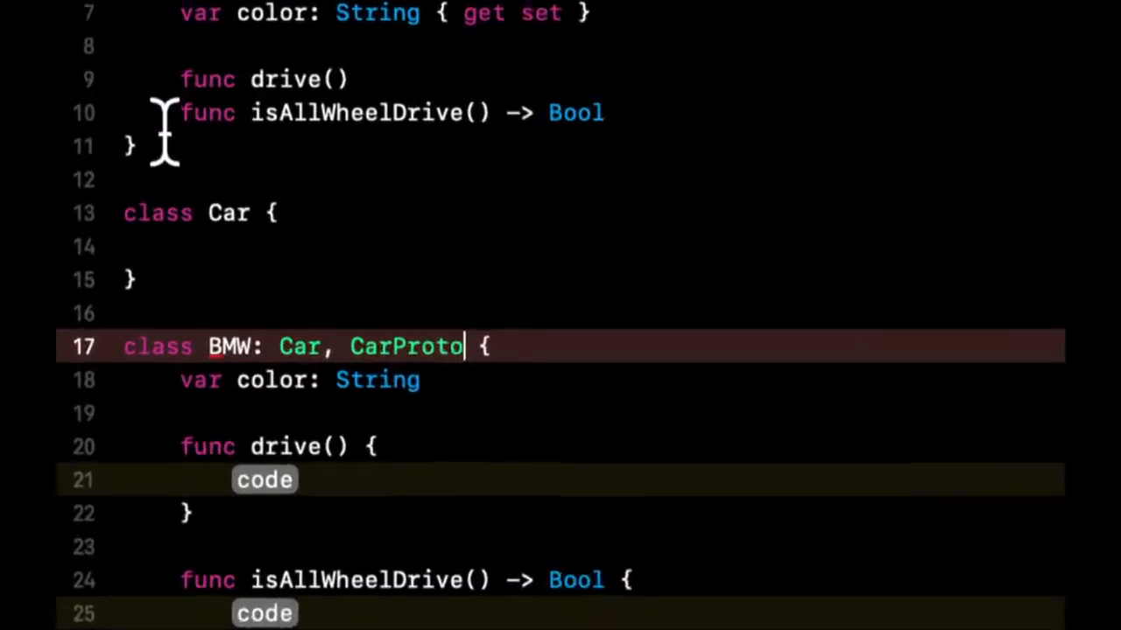
Step: Make BMW's isAllWheelDrive() body return true
scroll(down, 3)
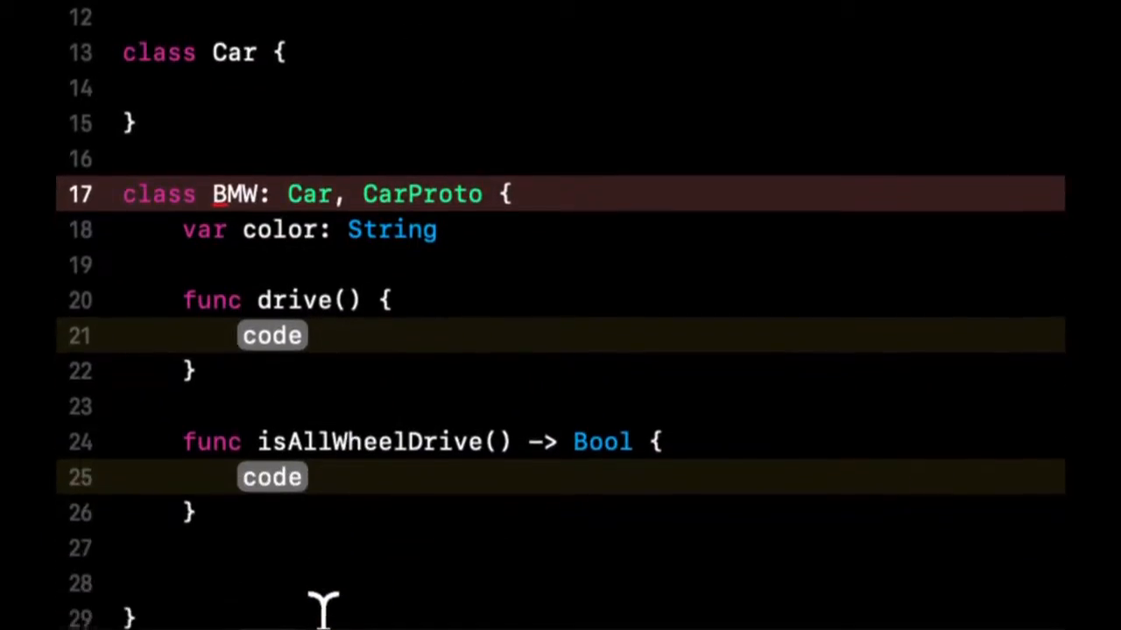
double_click(271, 336)
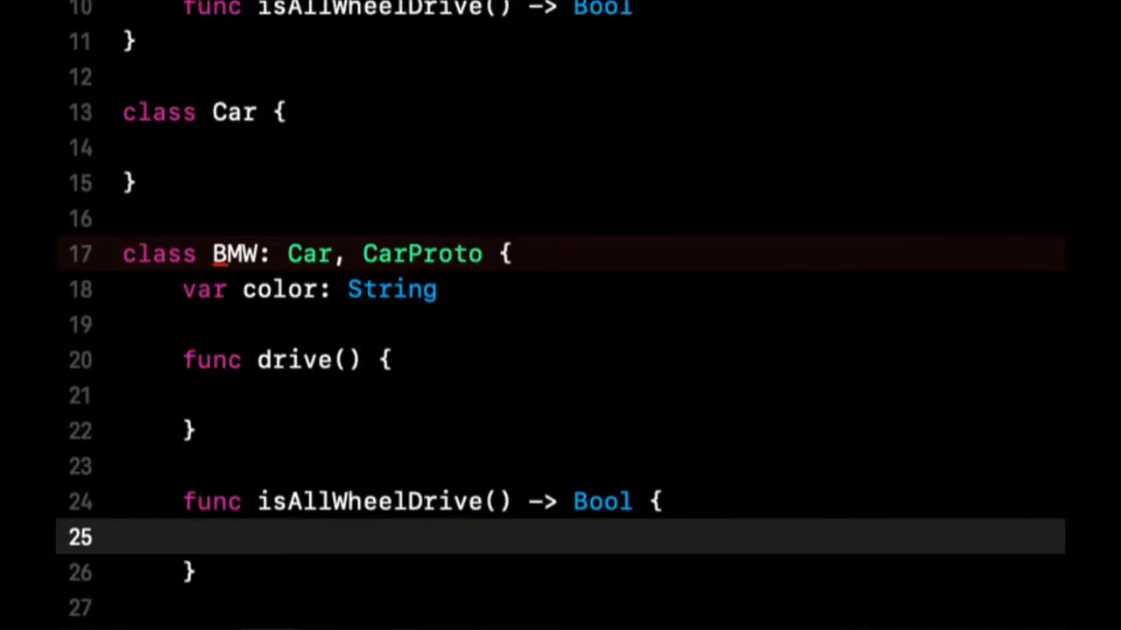
text(return)
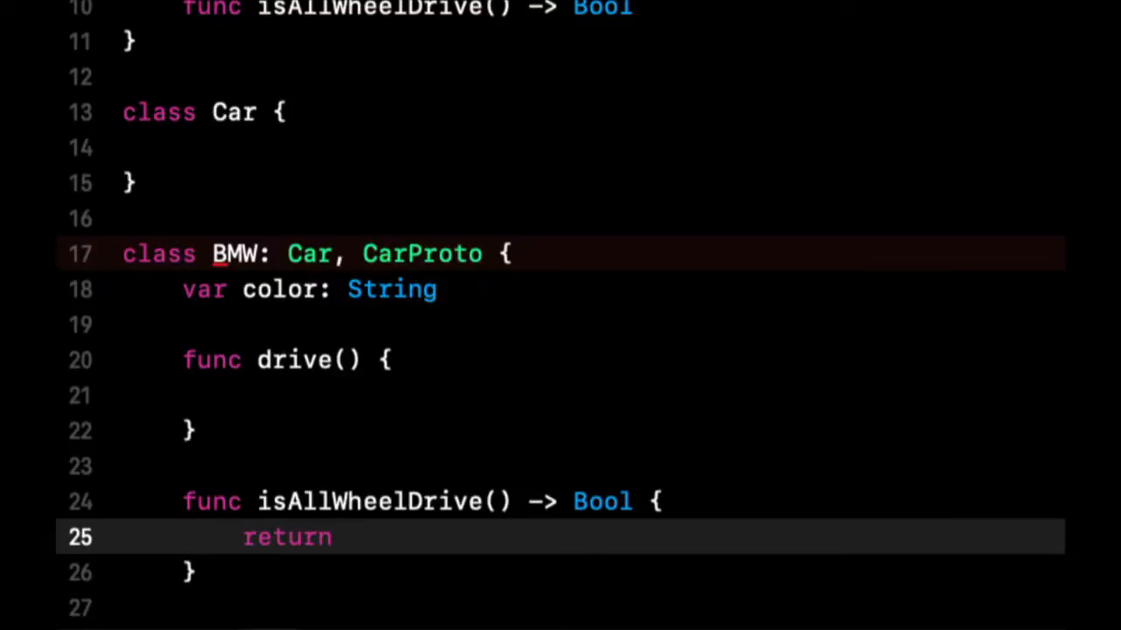
text(true)
click(594, 289)
text( = "")
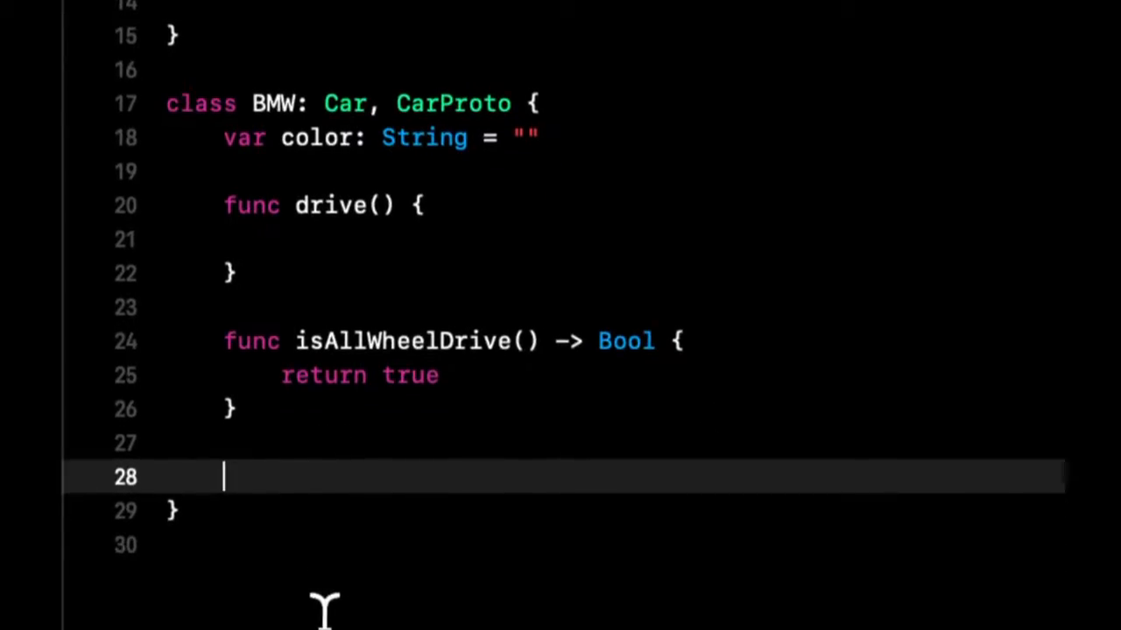
Step: Select the = "" default on BMW's color property for removal
click(569, 137)
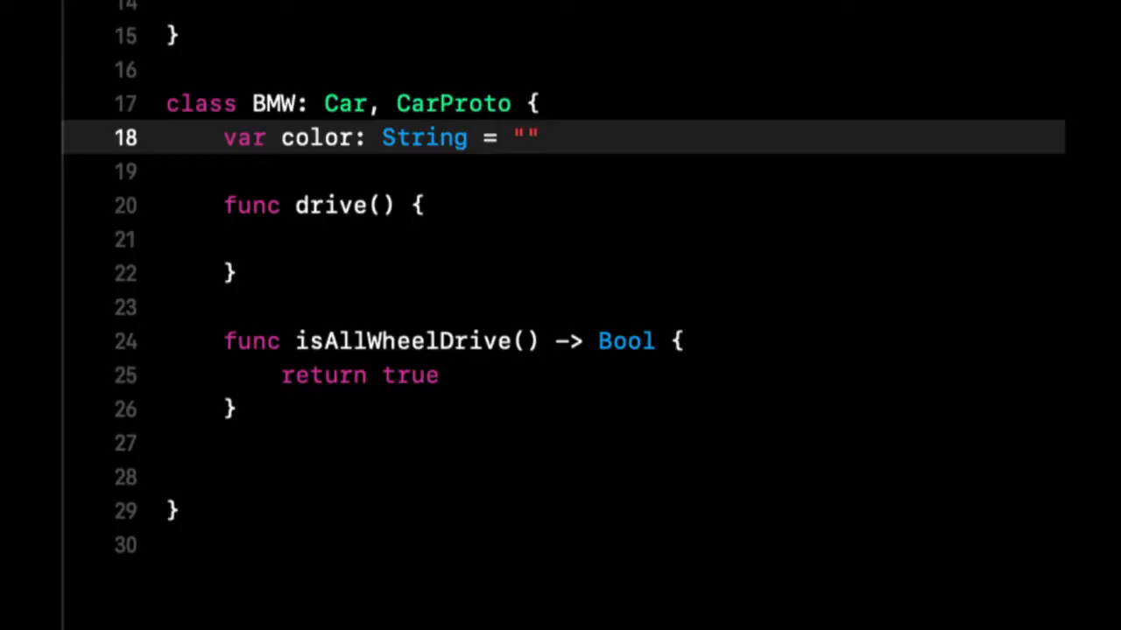
double_click(511, 137)
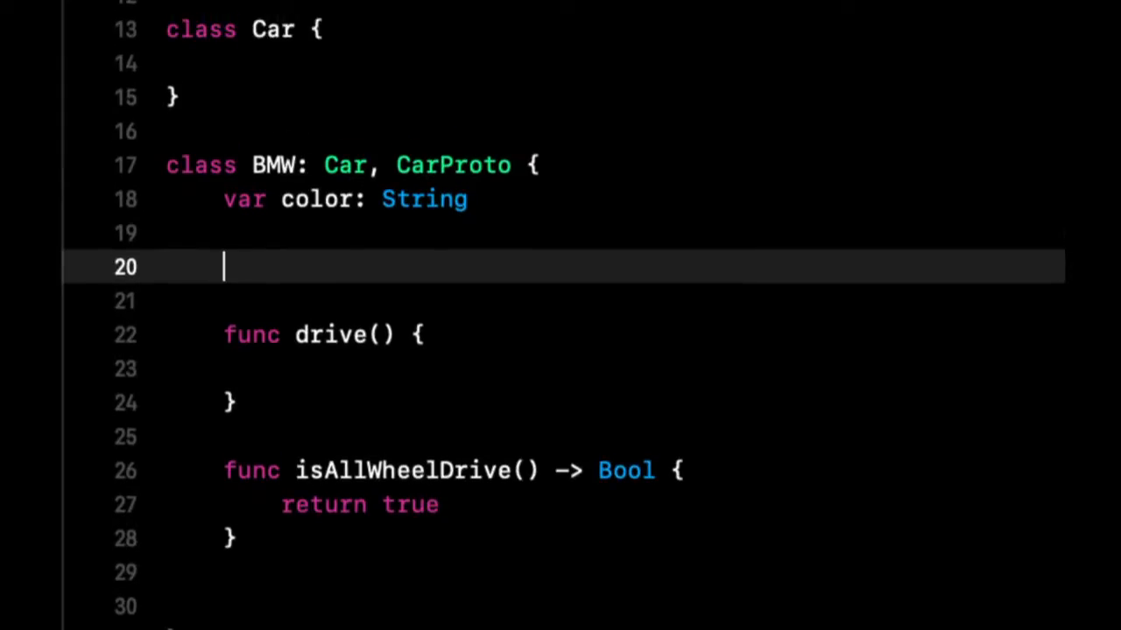
Step: Add init(color: String) { self.color = color } to BMW
text(init(color: String) {)
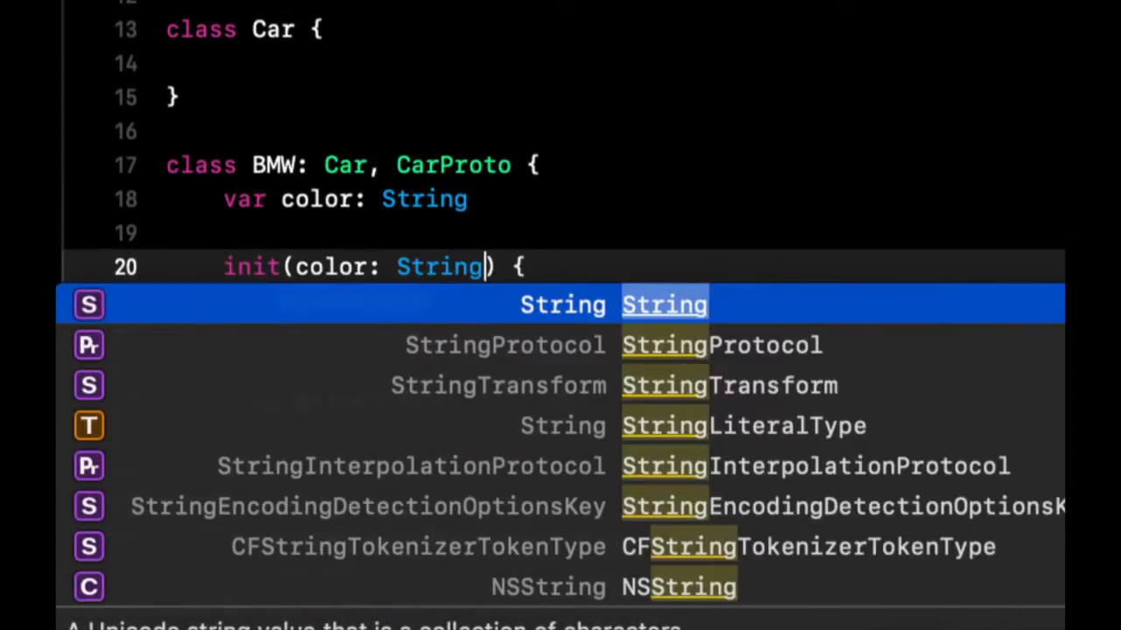
text(self.c)
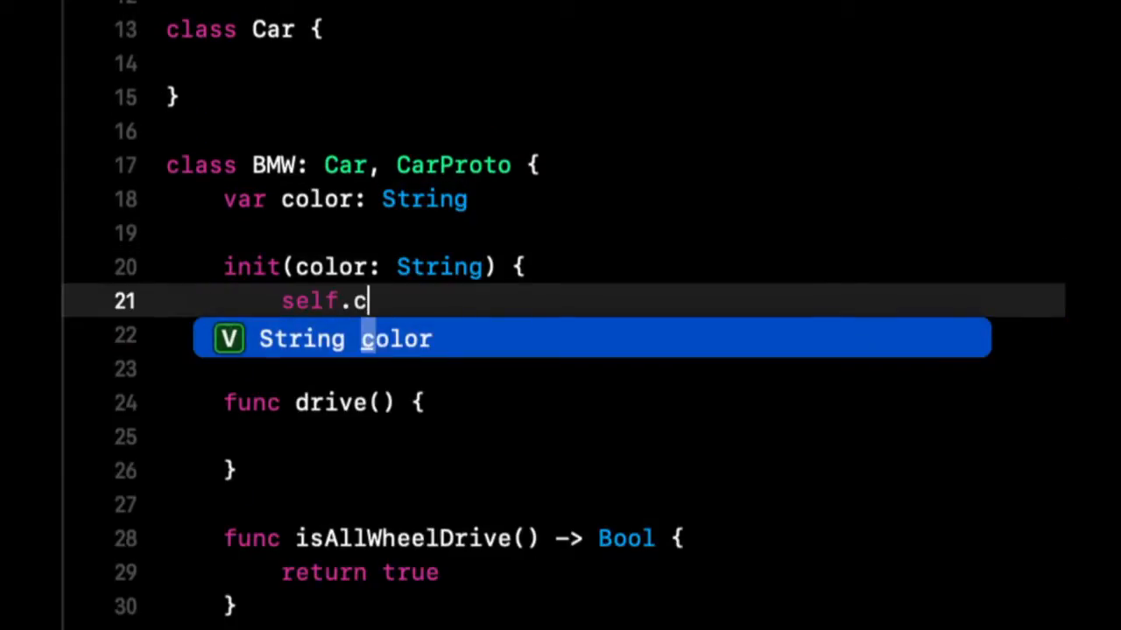
text(olor = color)
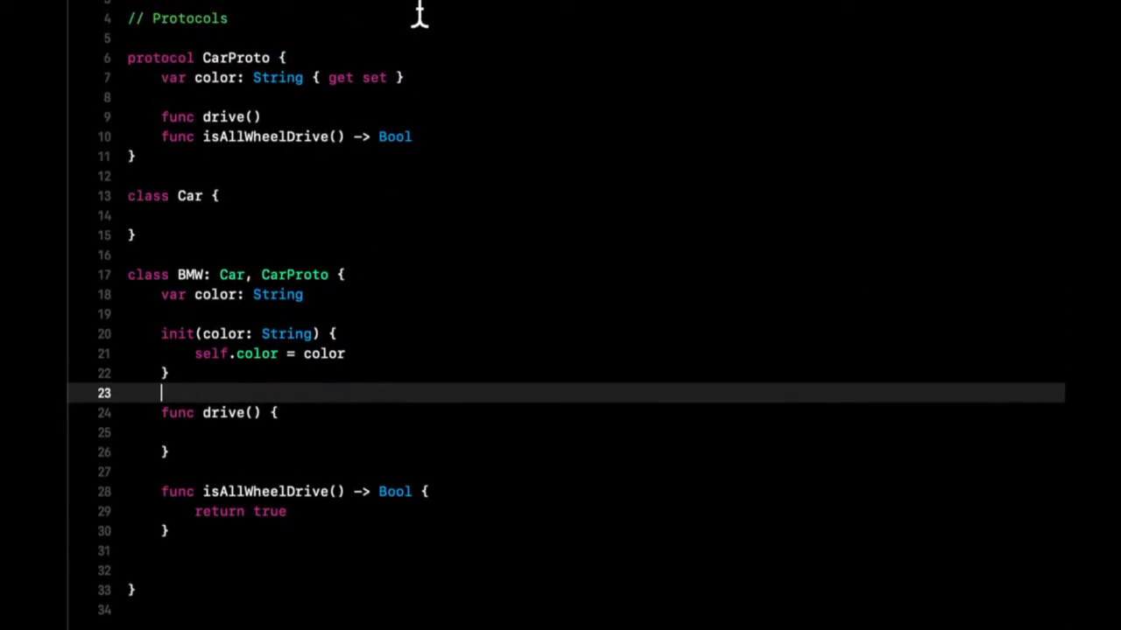
scroll(down, 3)
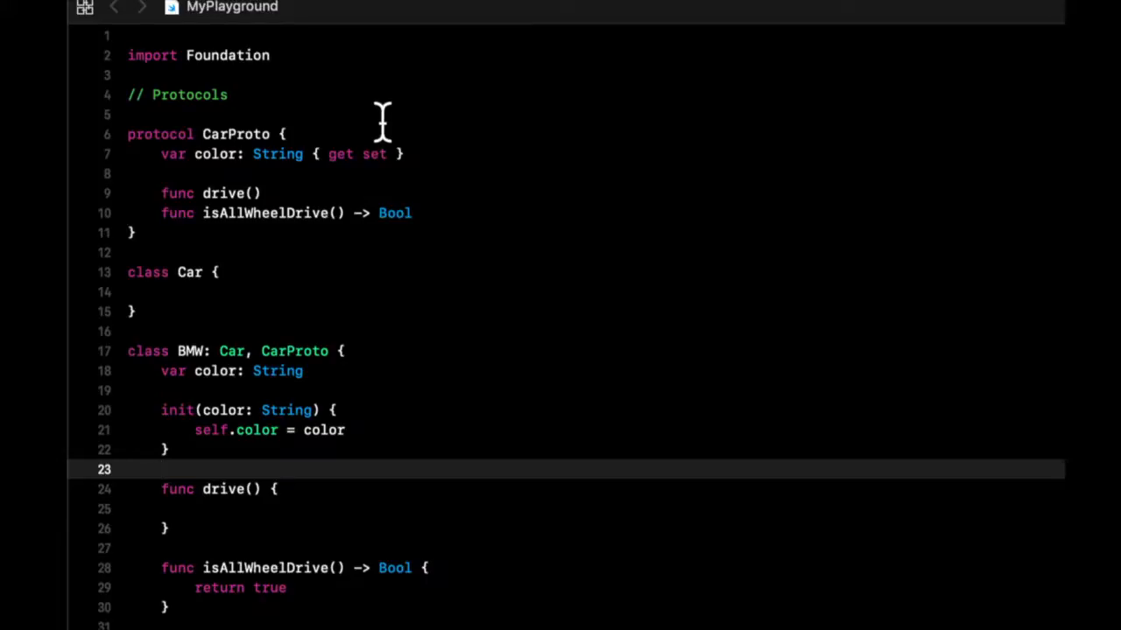
click(161, 469)
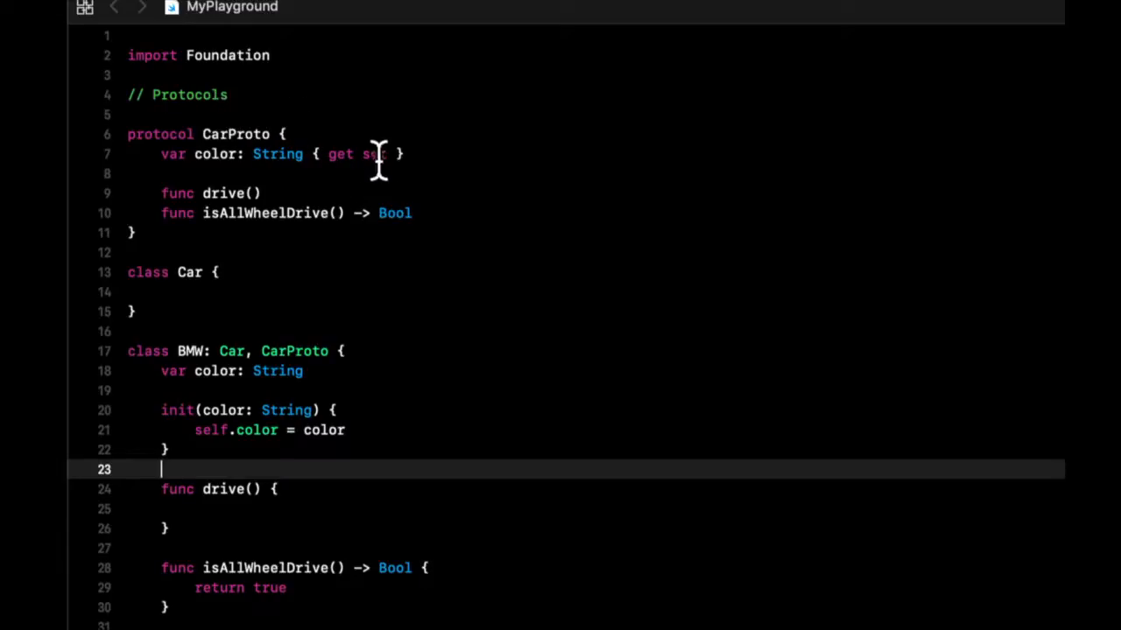
mouse_move(494, 289)
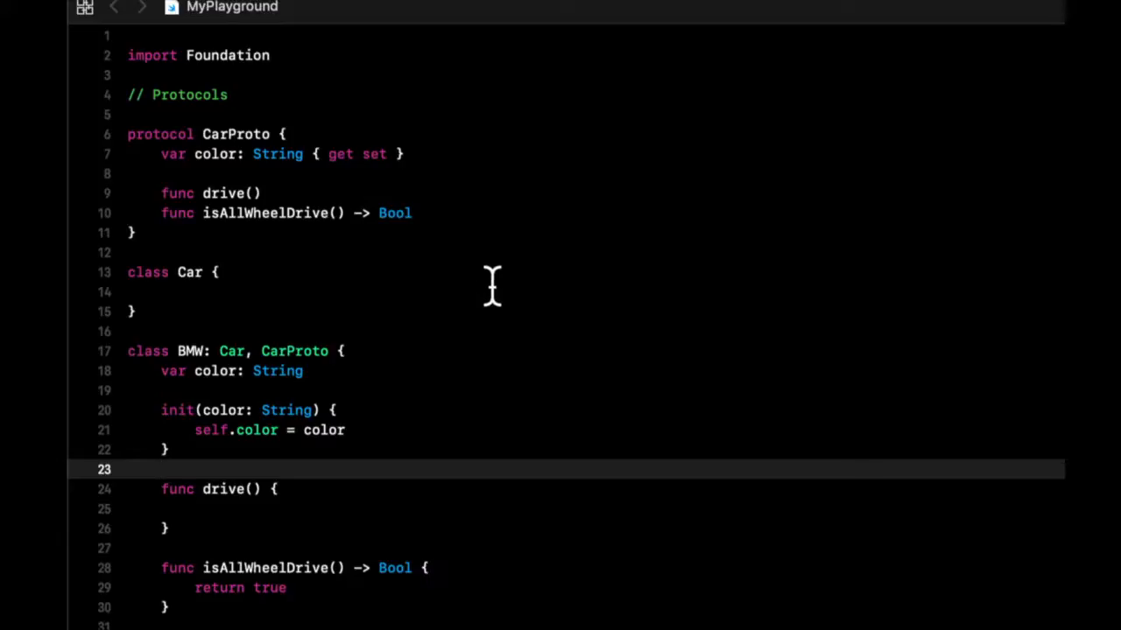
mouse_move(429, 388)
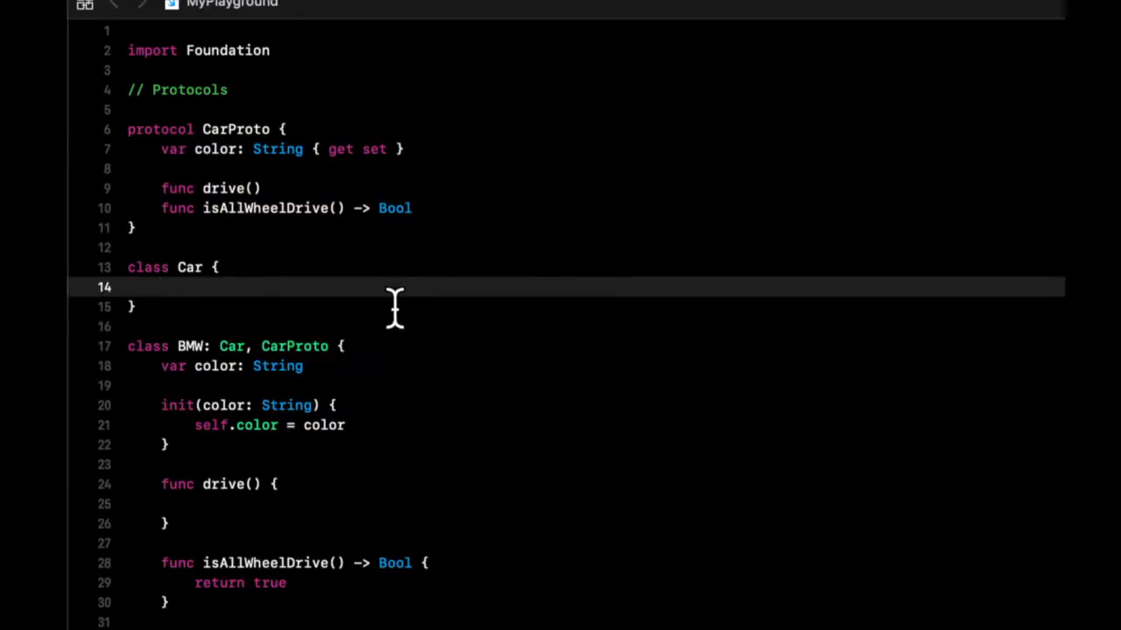
click(162, 288)
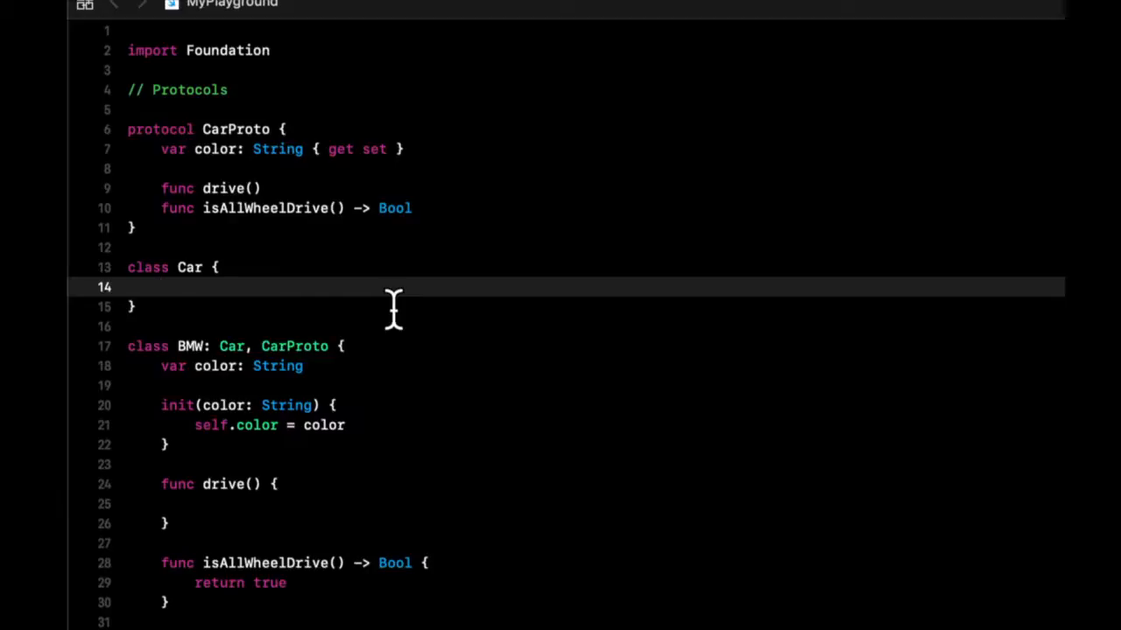
click(161, 287)
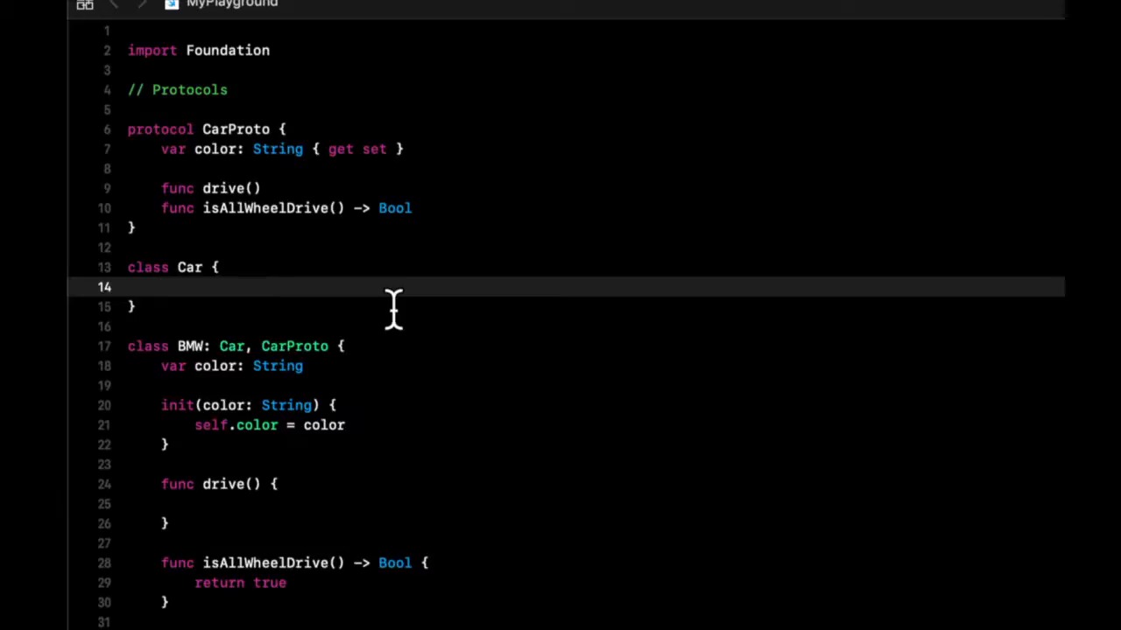
click(161, 287)
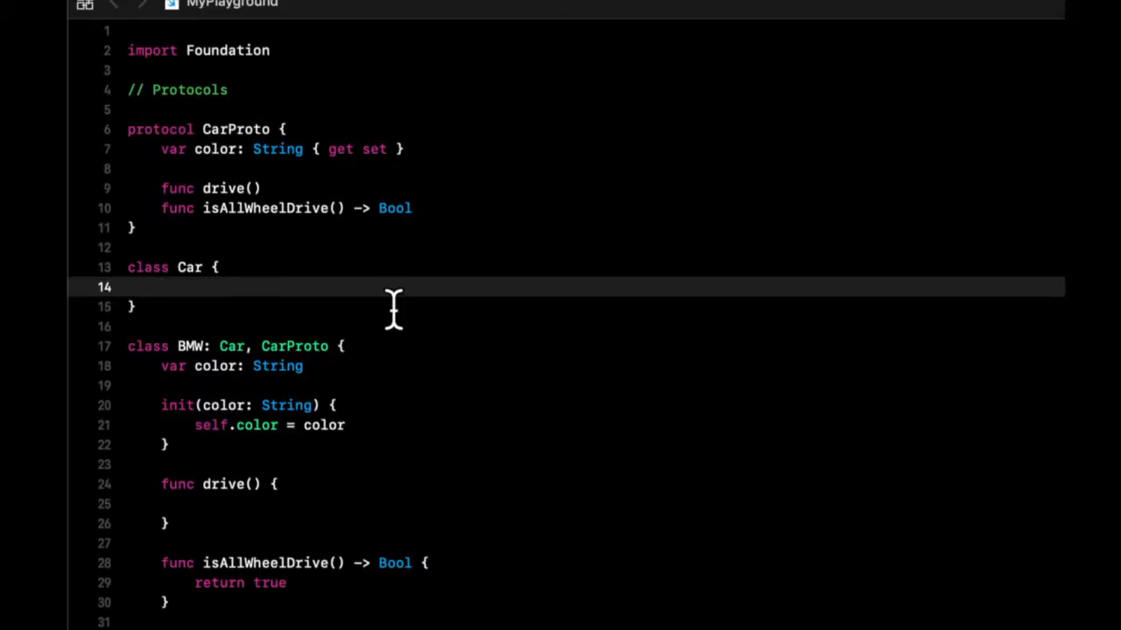
click(161, 287)
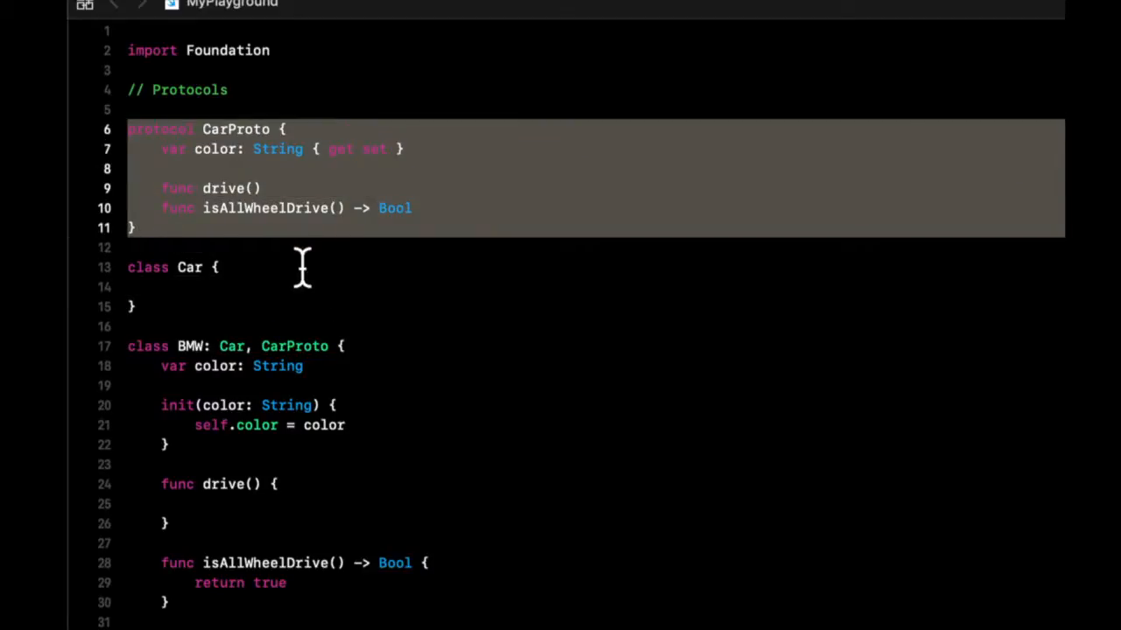
Step: Place the cursor at the end of the CarProto name on line 6 to begin renaming it
click(220, 266)
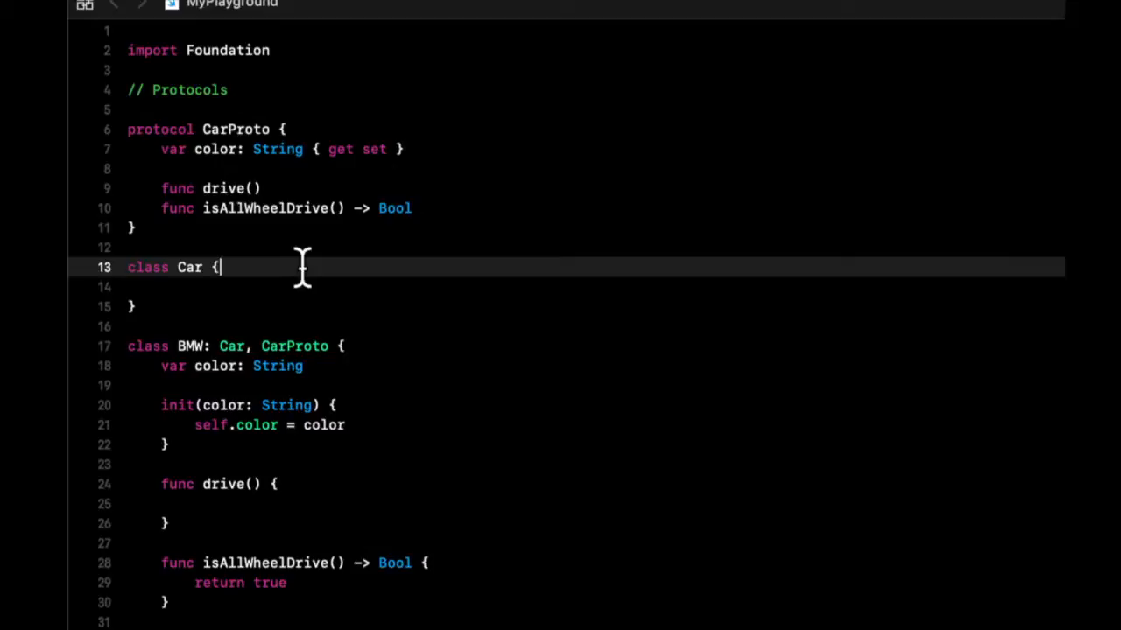
mouse_move(294, 469)
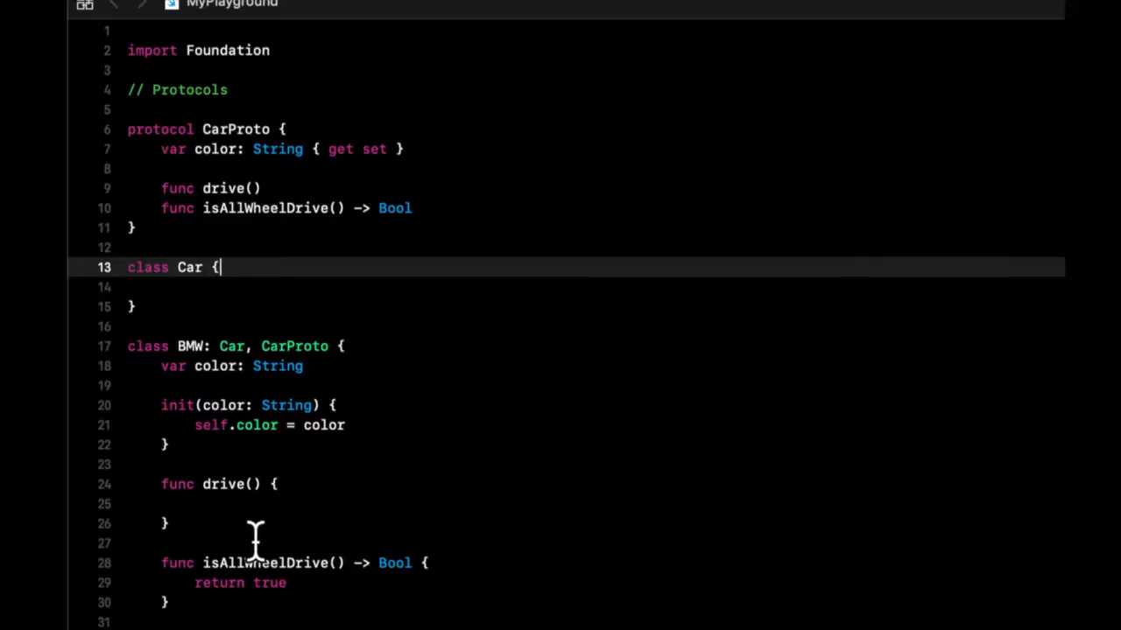
mouse_move(249, 564)
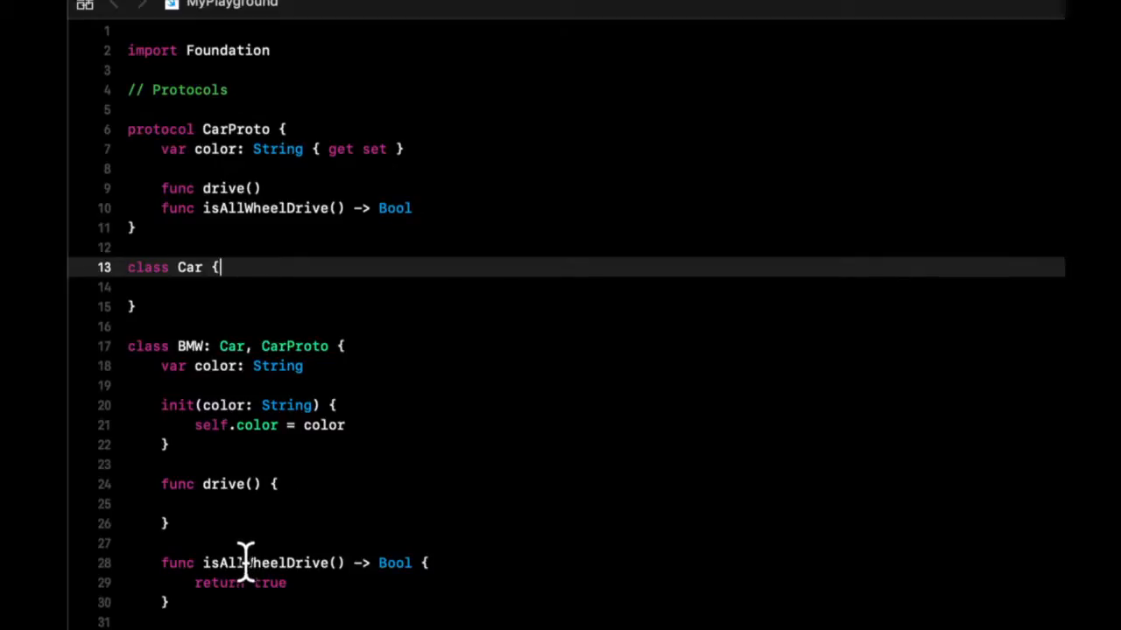
mouse_move(264, 529)
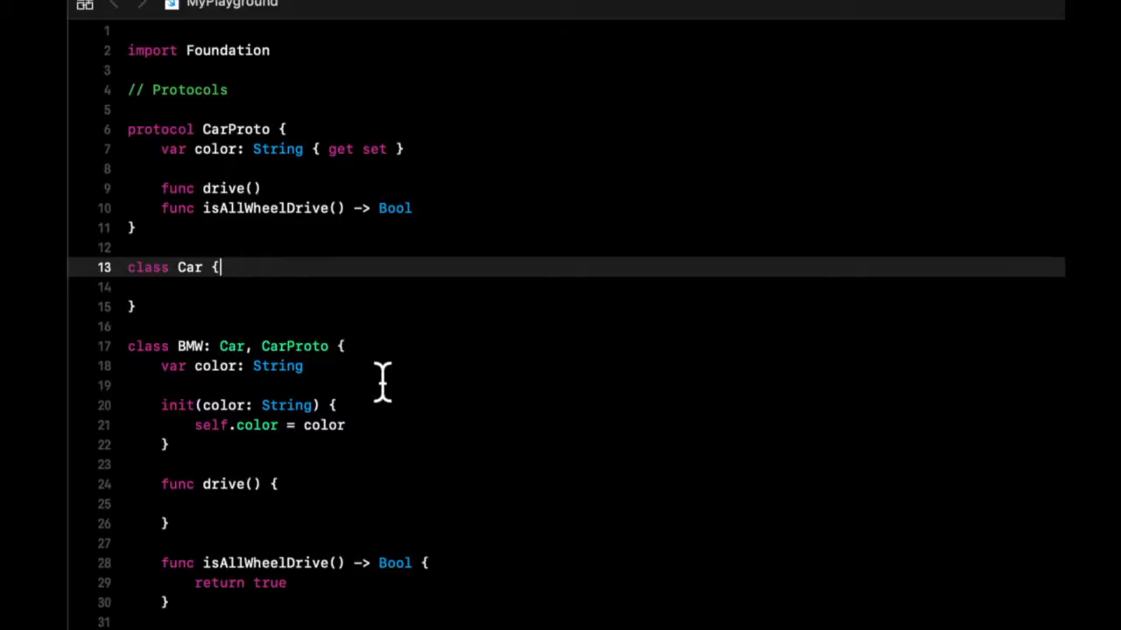
mouse_move(378, 381)
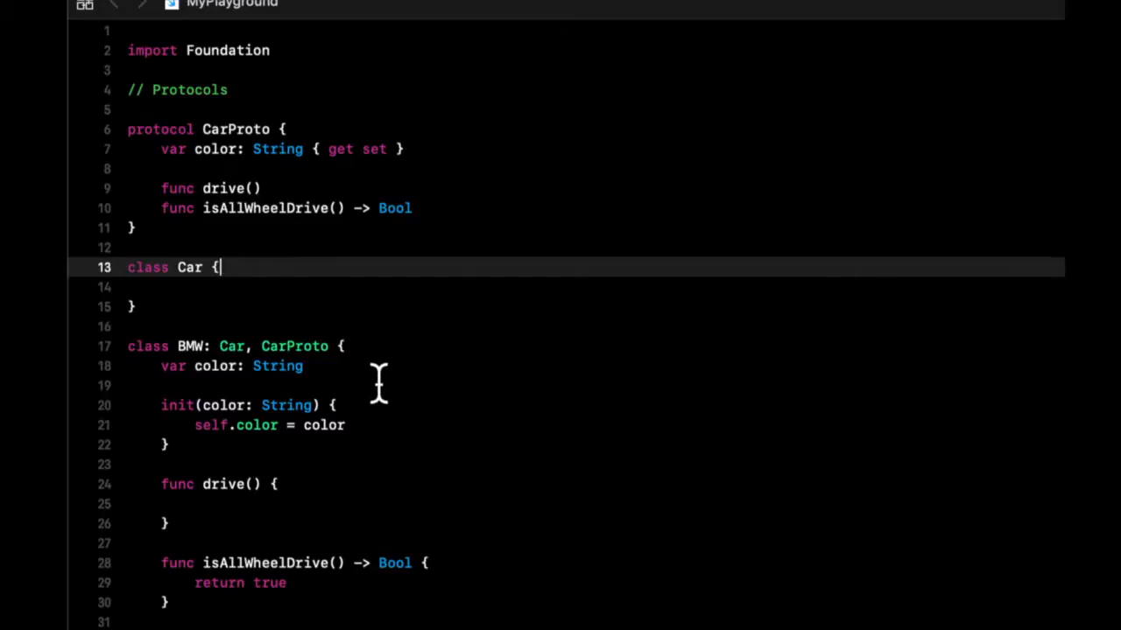
mouse_move(413, 289)
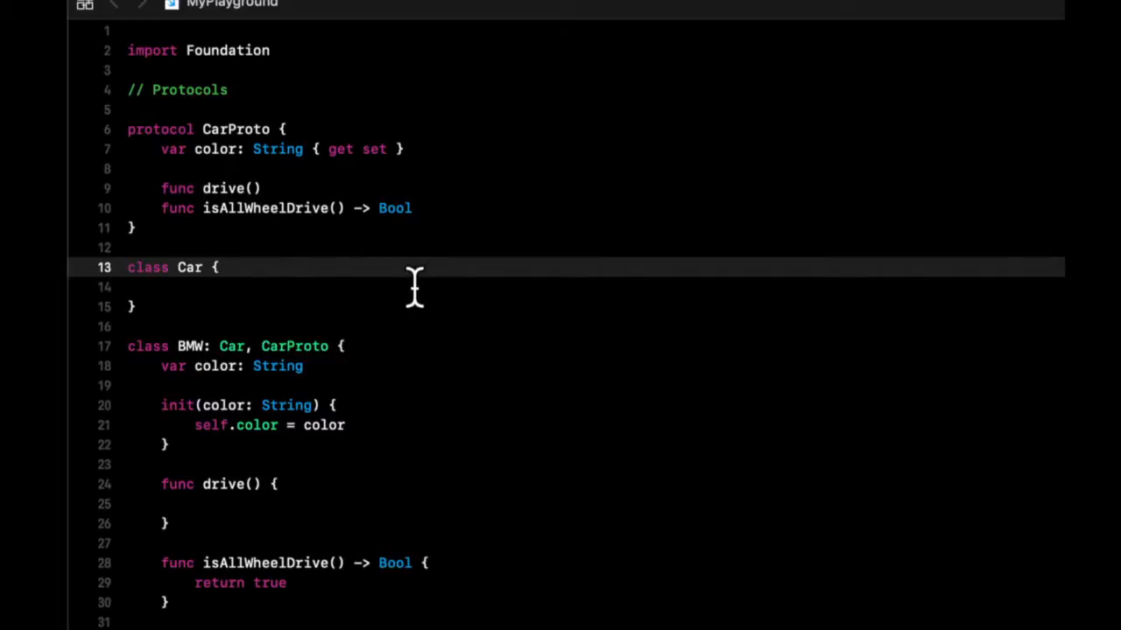
click(219, 266)
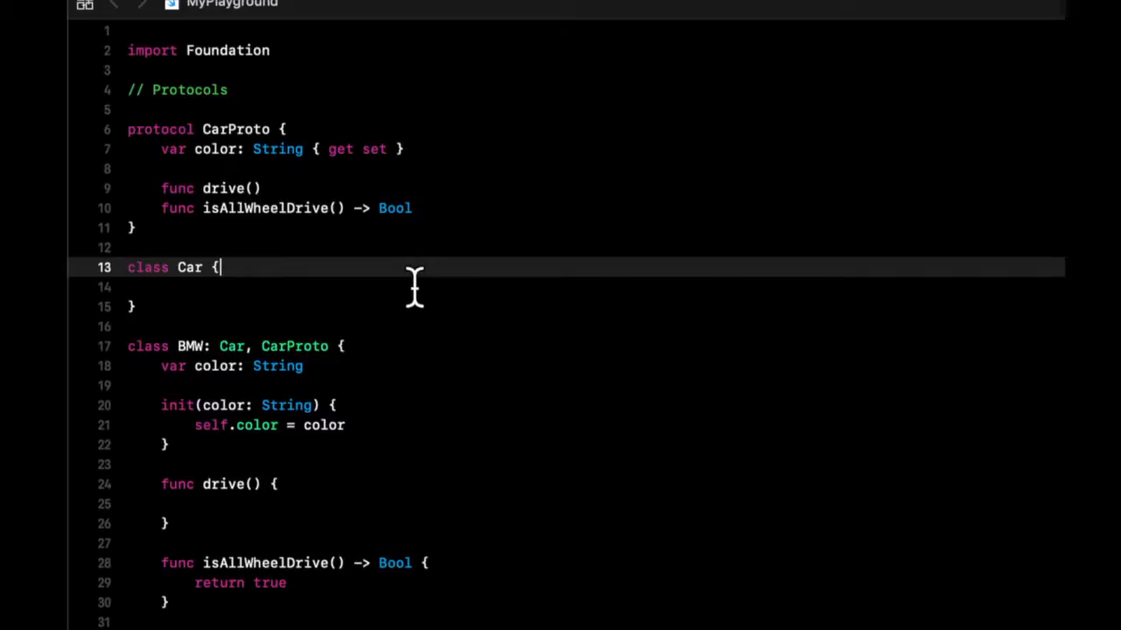
mouse_move(451, 114)
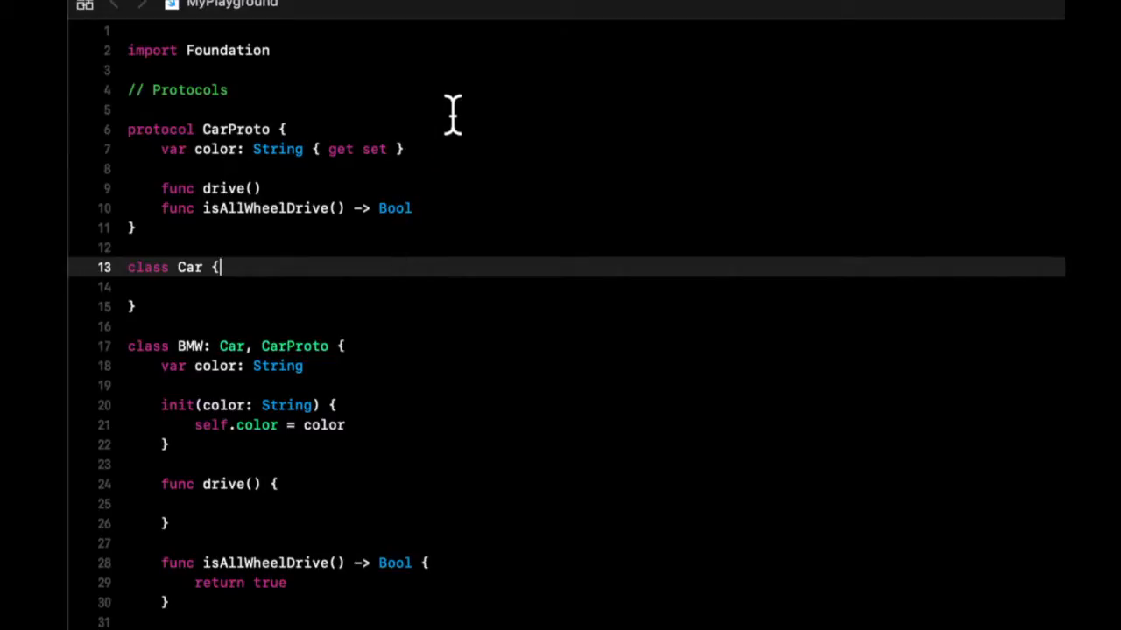
mouse_move(700, 119)
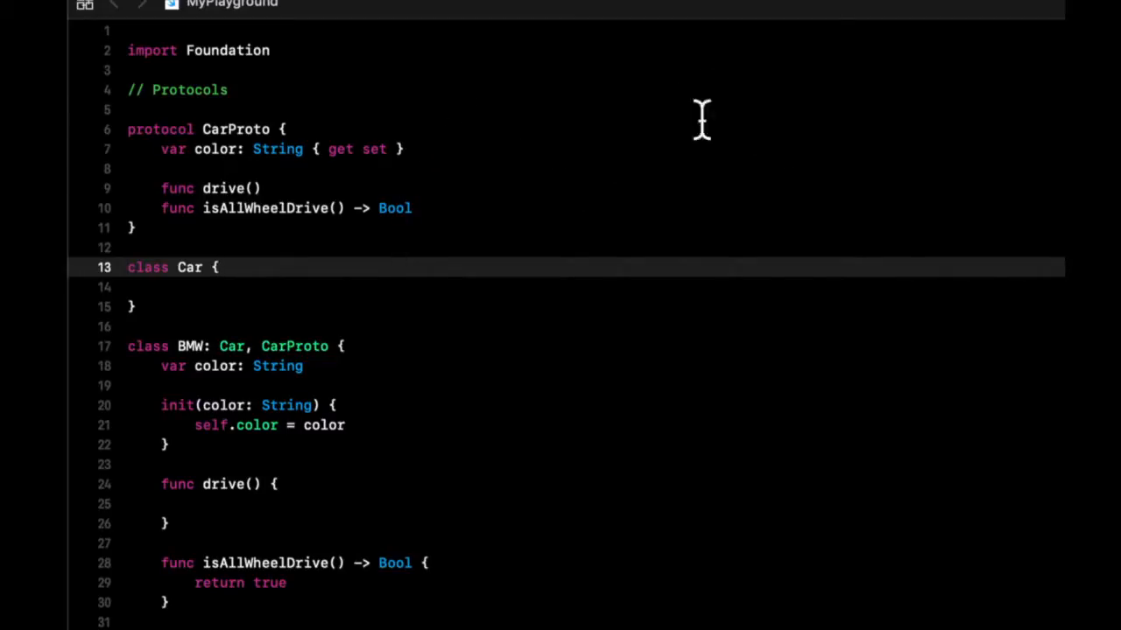
mouse_move(549, 175)
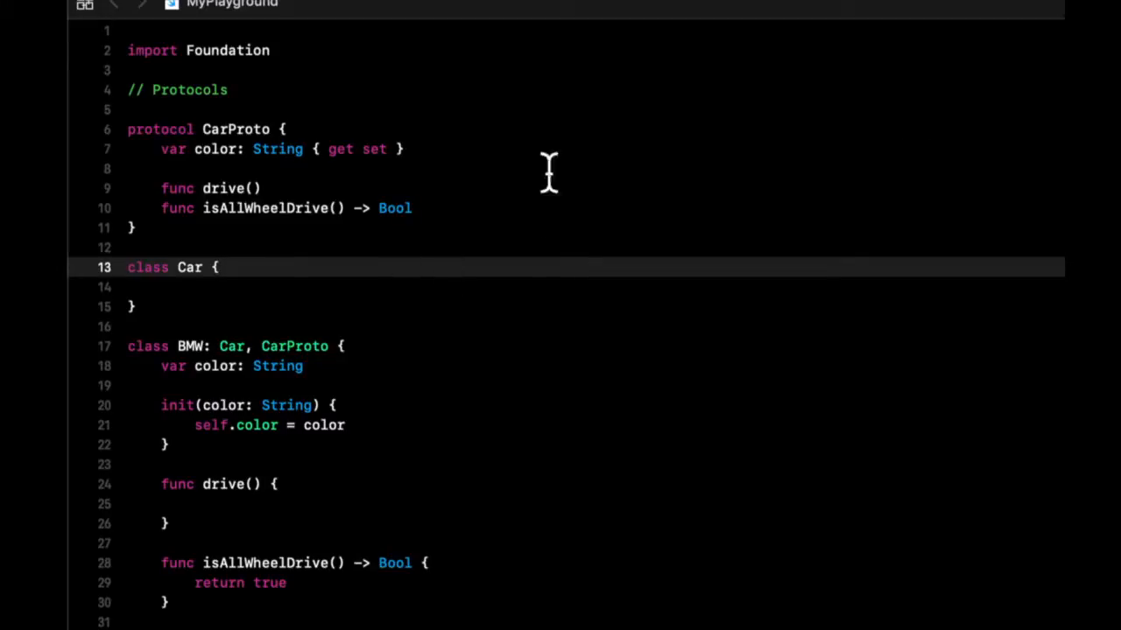
mouse_move(536, 189)
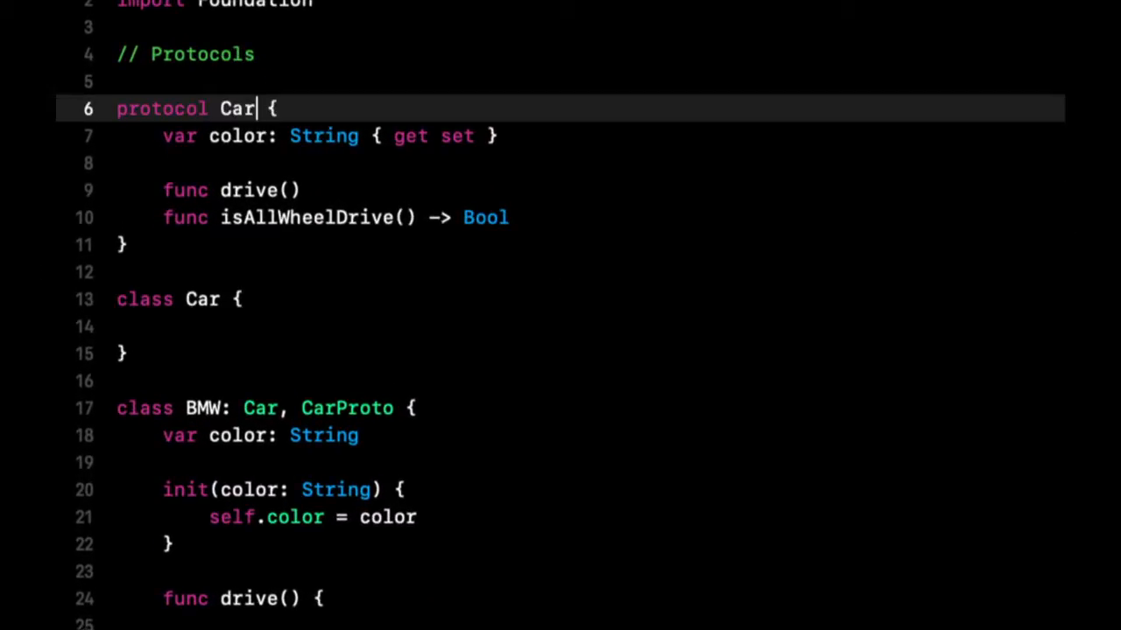
Step: Rename the protocol to CarDataSource on line 6
text(Delegate)
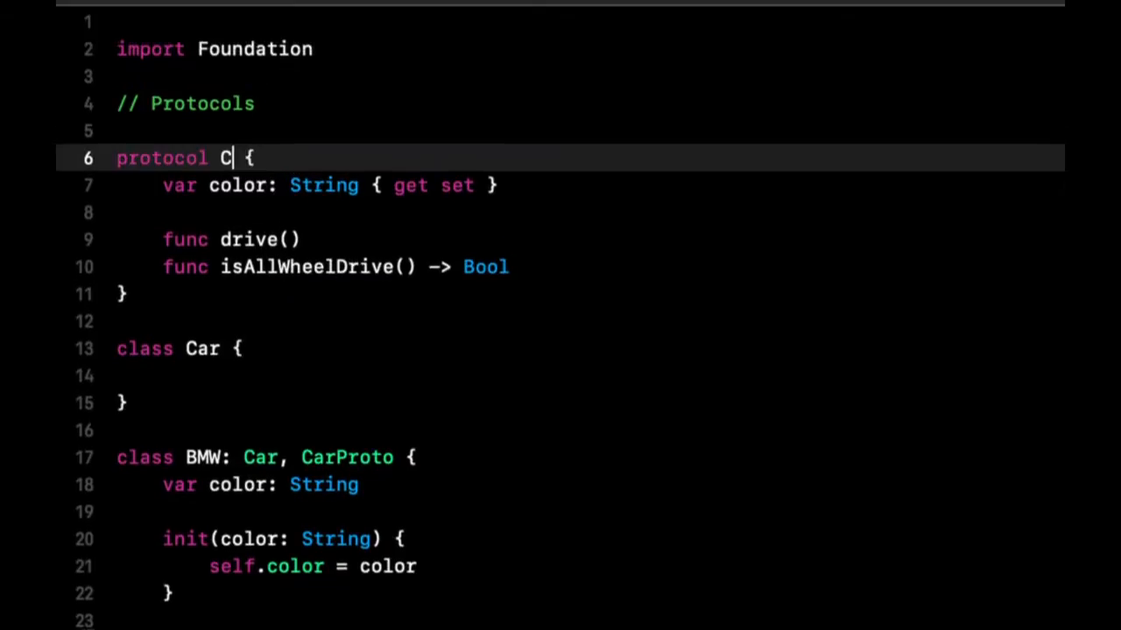
text(arDataS)
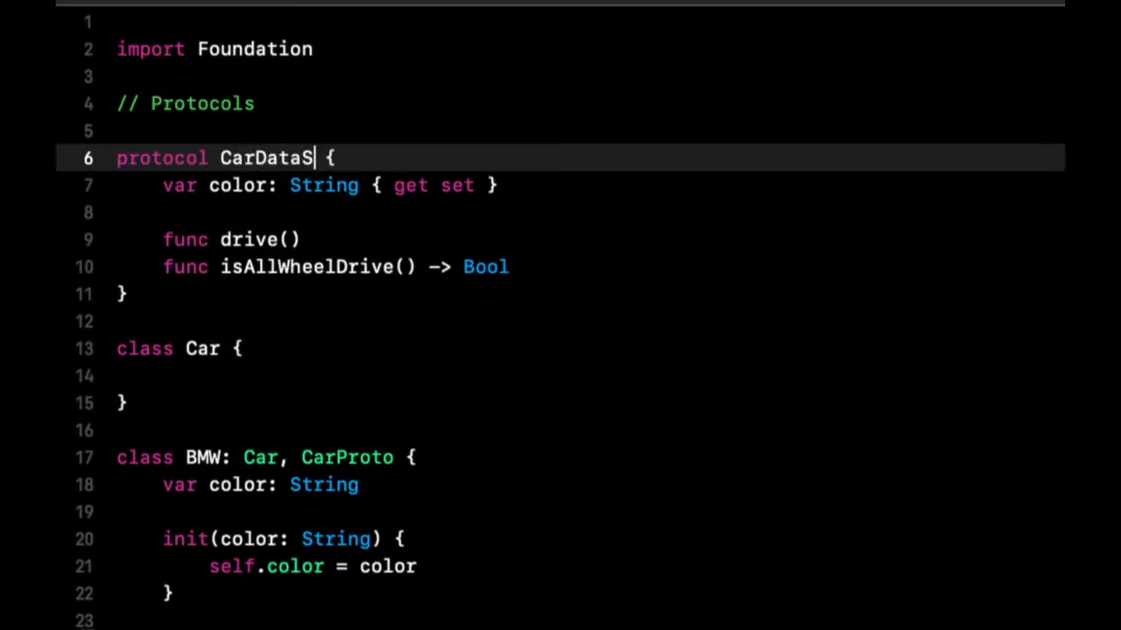
text(ource)
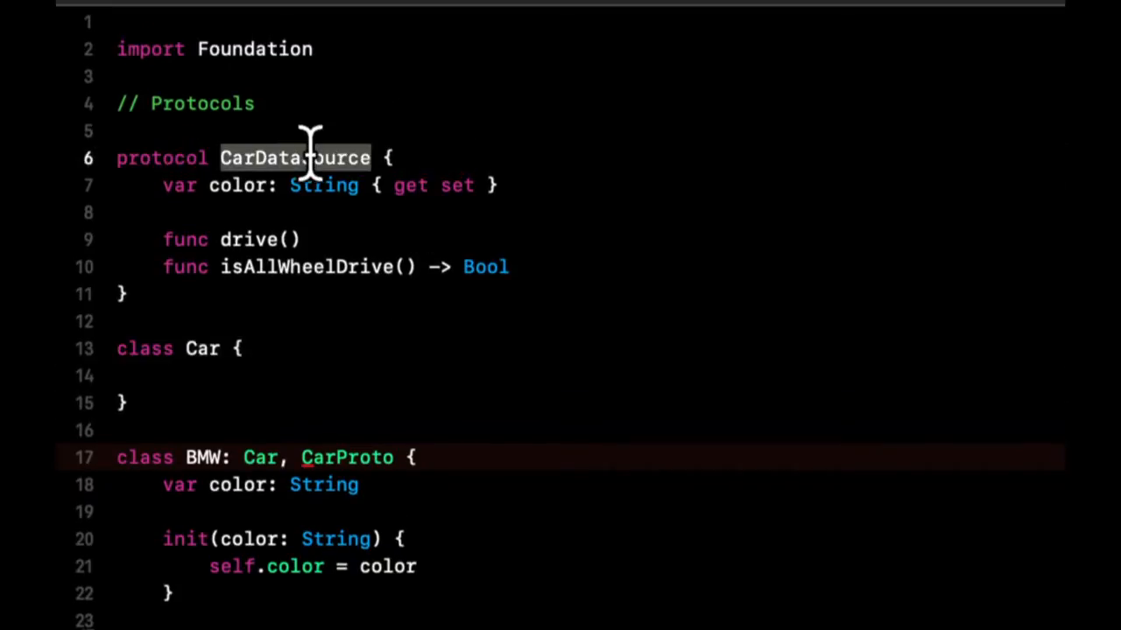
mouse_move(374, 457)
text(DataSource)
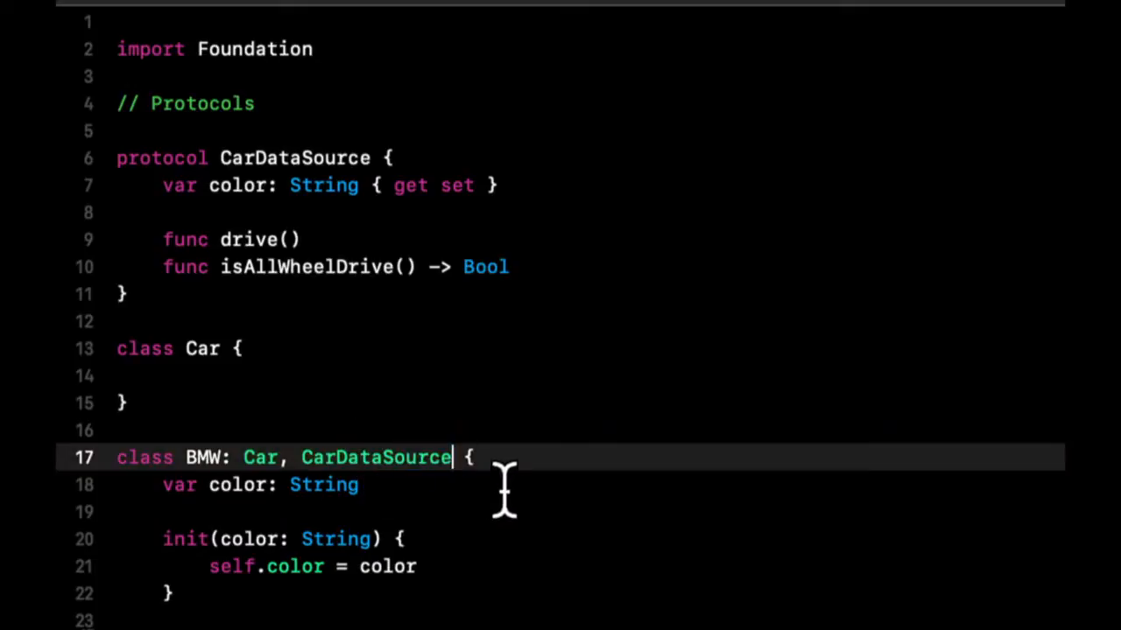
click(511, 485)
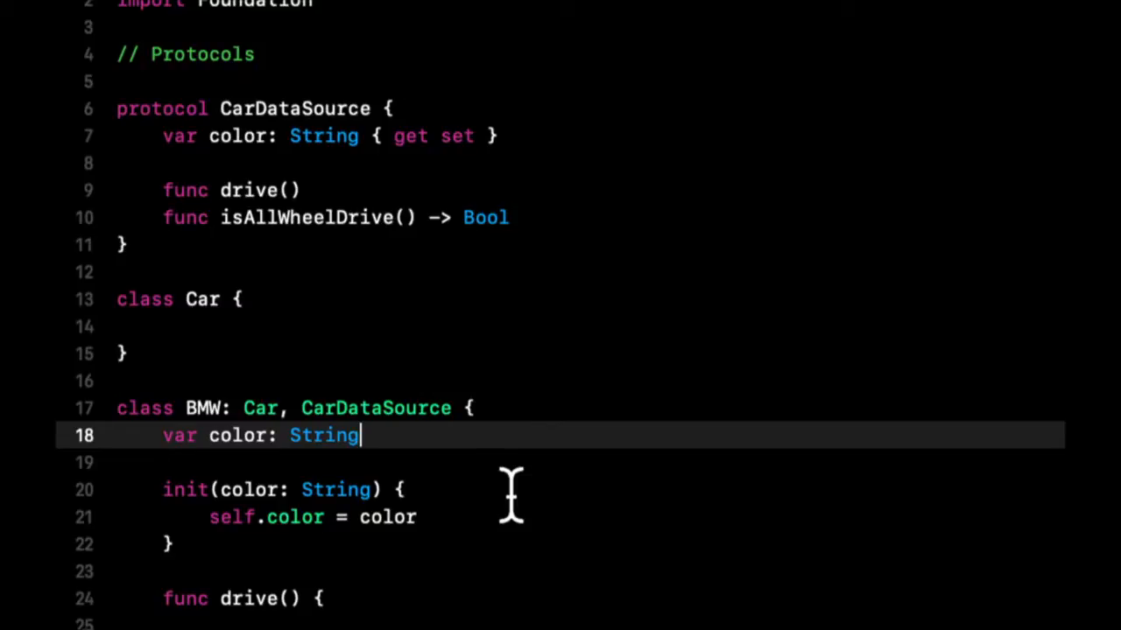
mouse_move(550, 276)
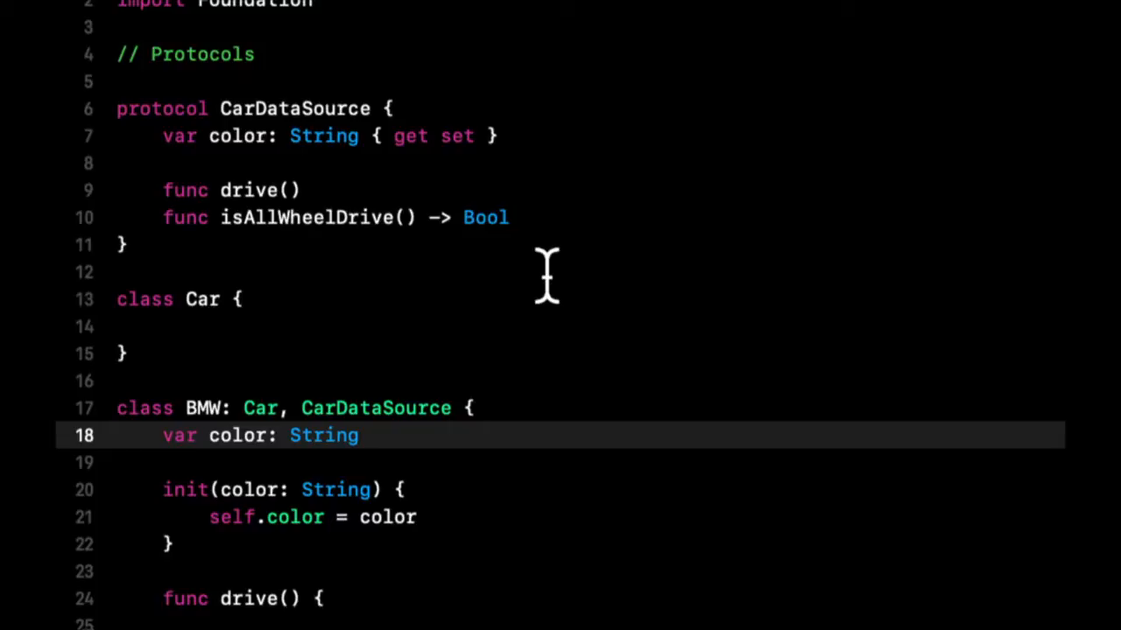
mouse_move(528, 279)
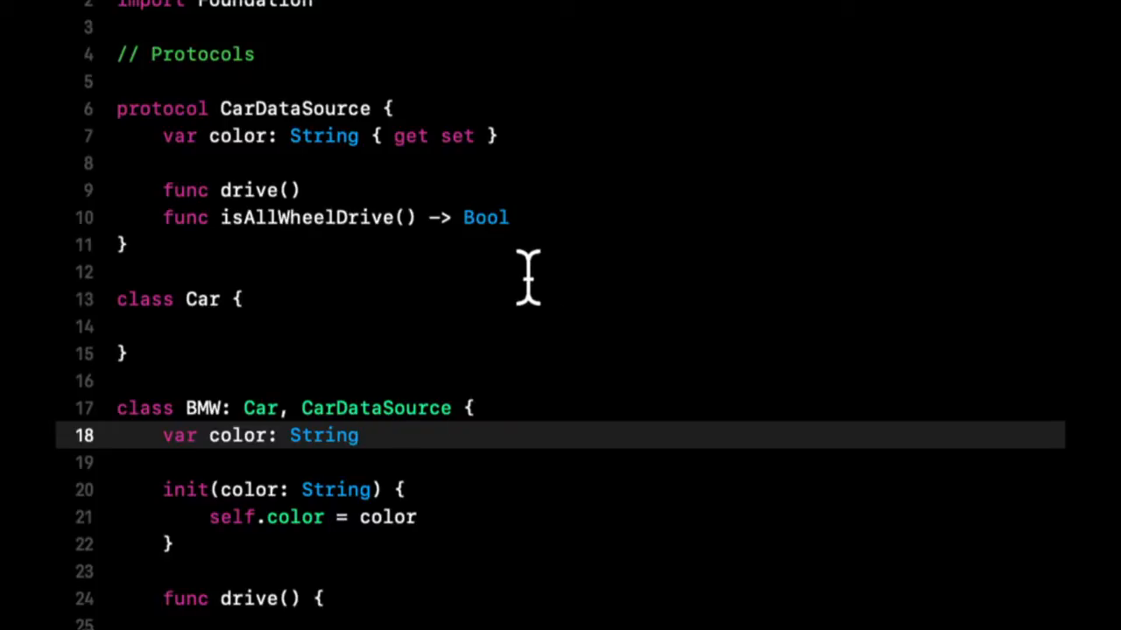
click(359, 434)
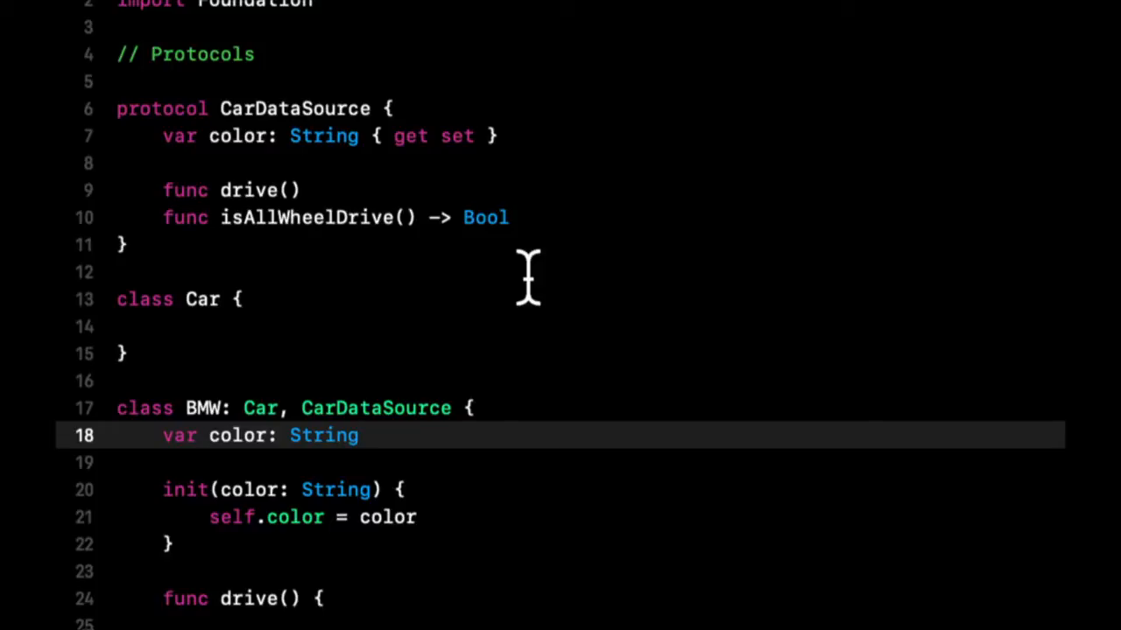
click(359, 434)
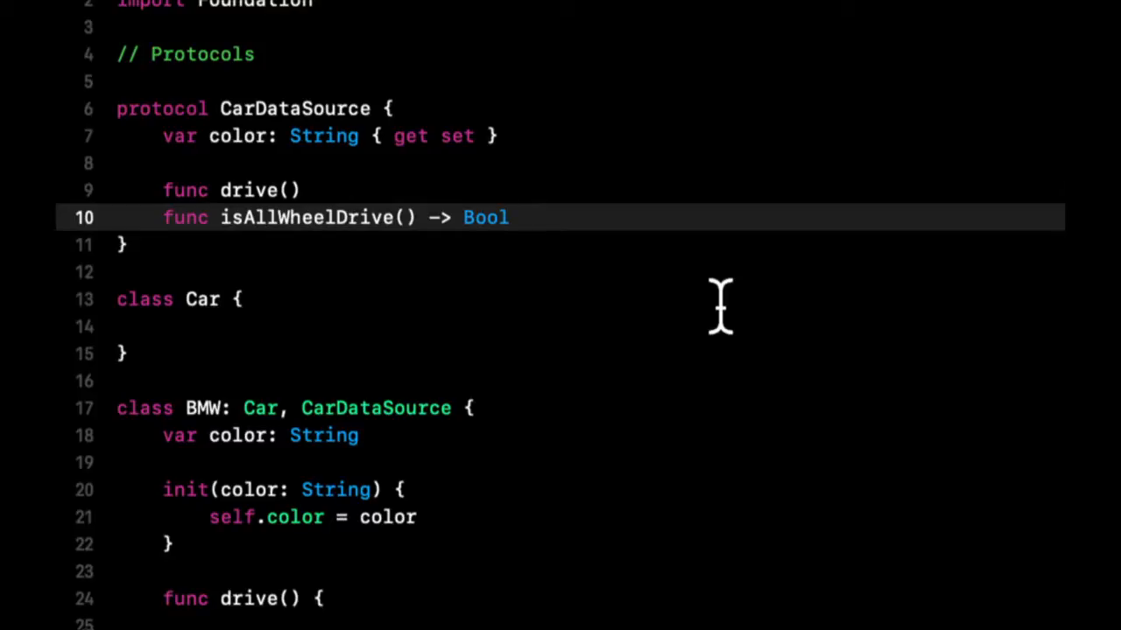
click(512, 217)
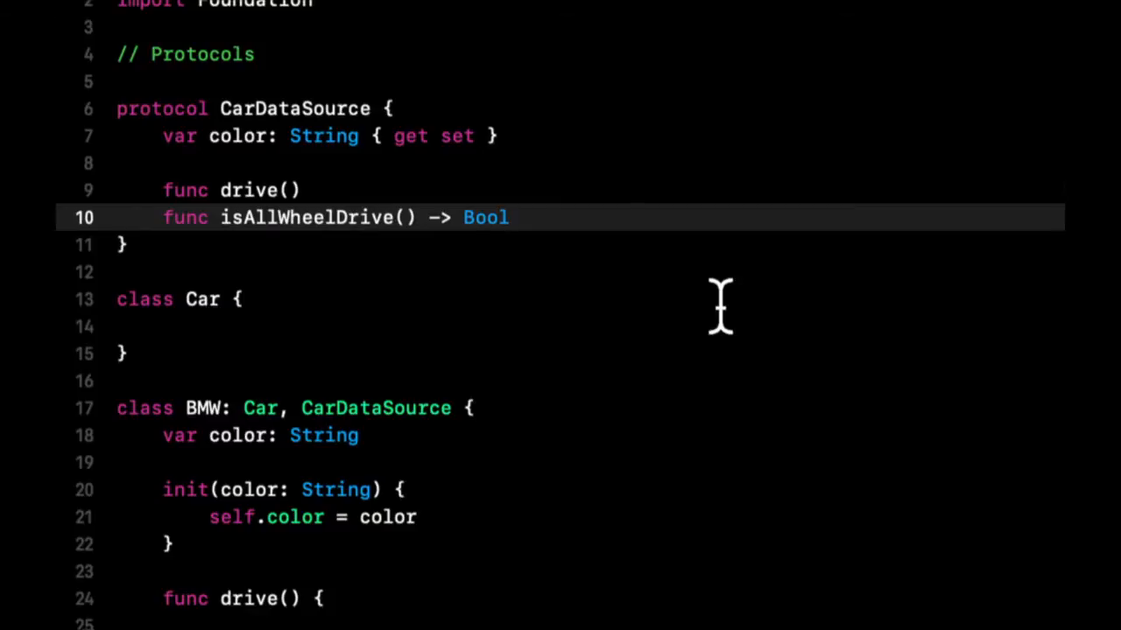
click(512, 217)
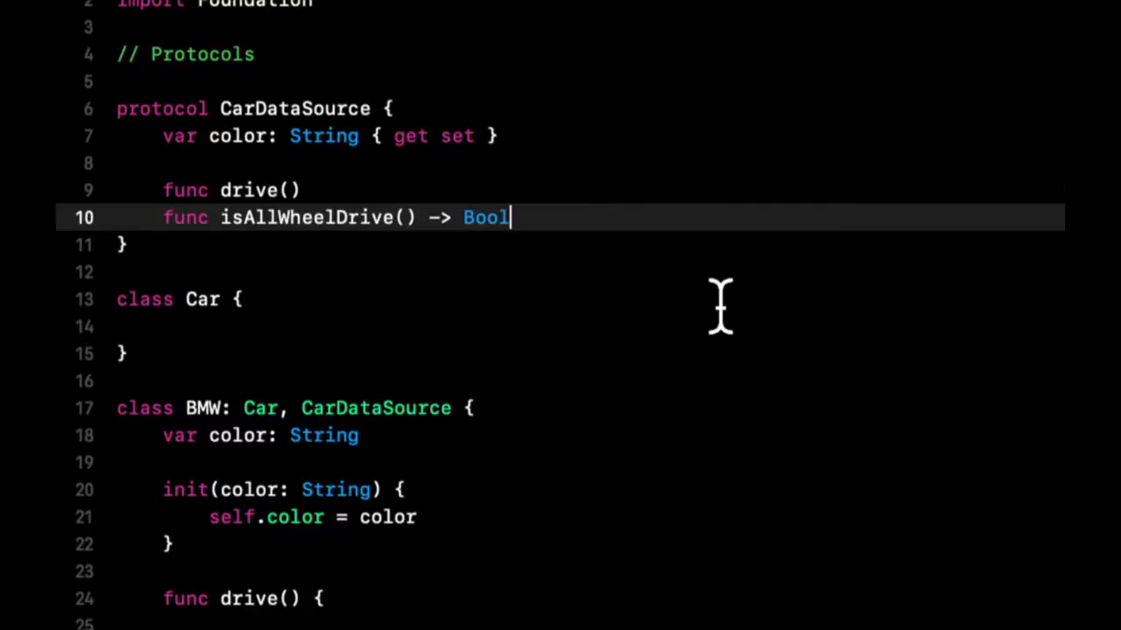
mouse_move(729, 399)
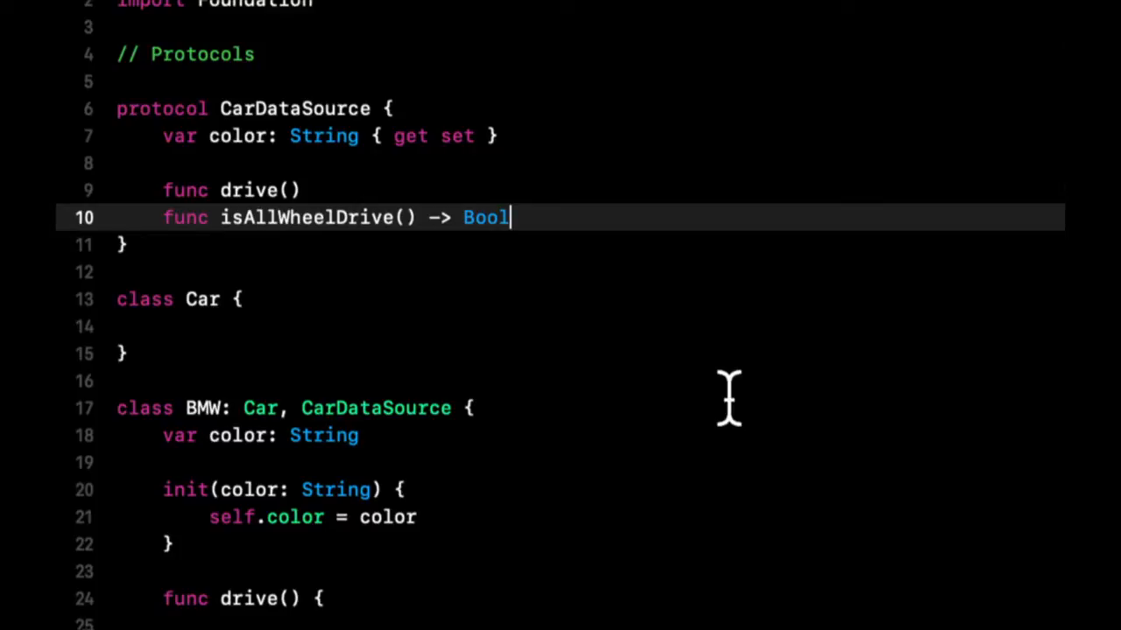
mouse_move(729, 426)
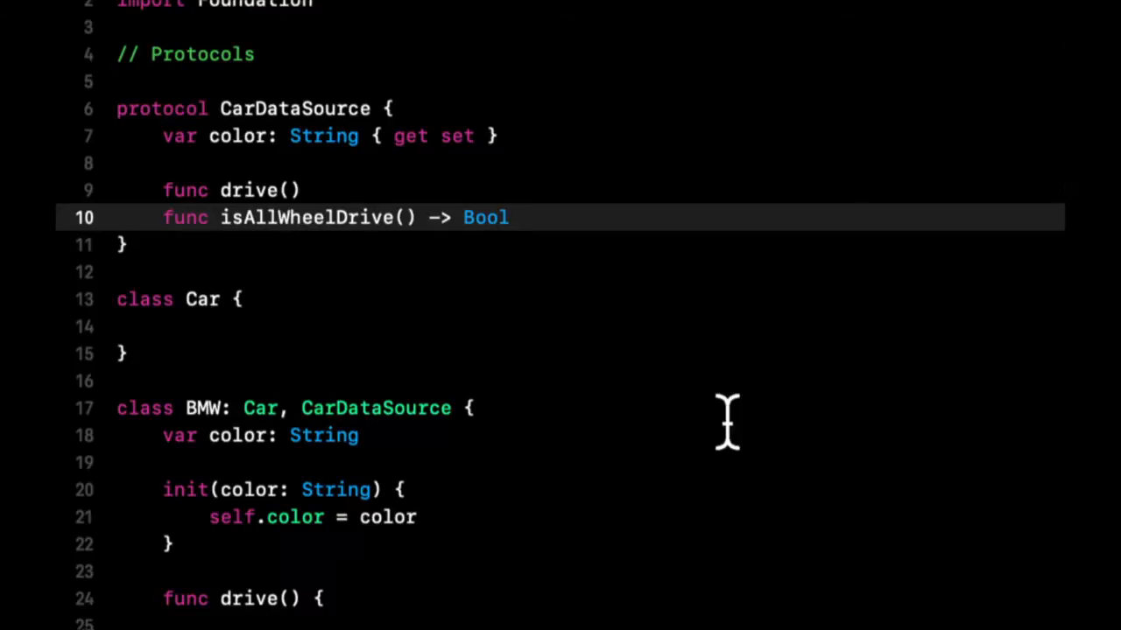
mouse_move(613, 569)
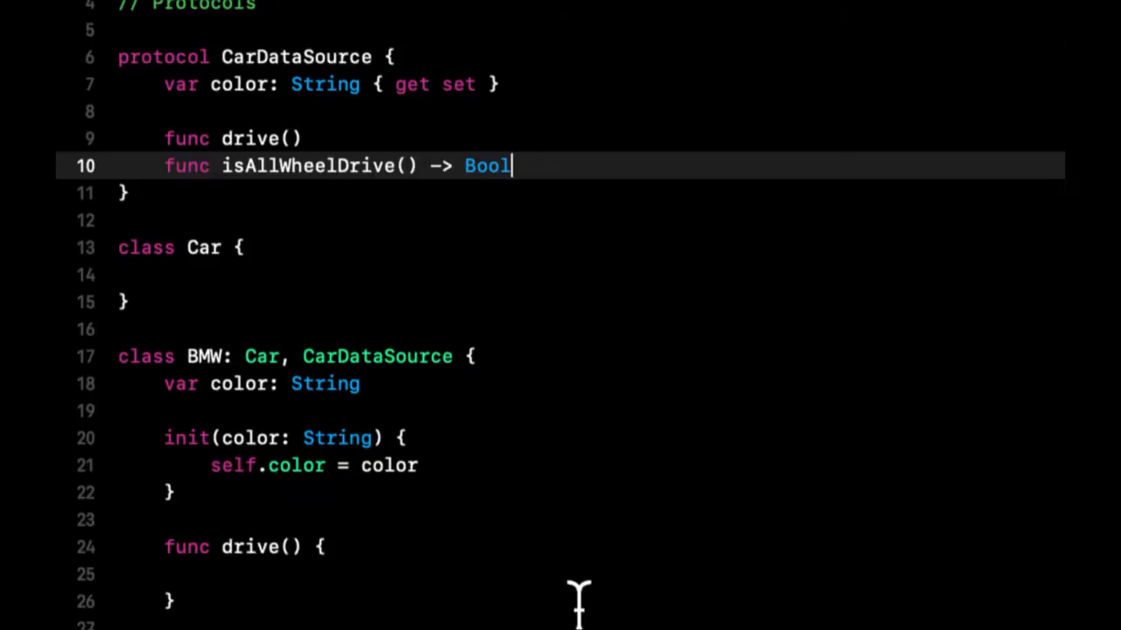
mouse_move(599, 525)
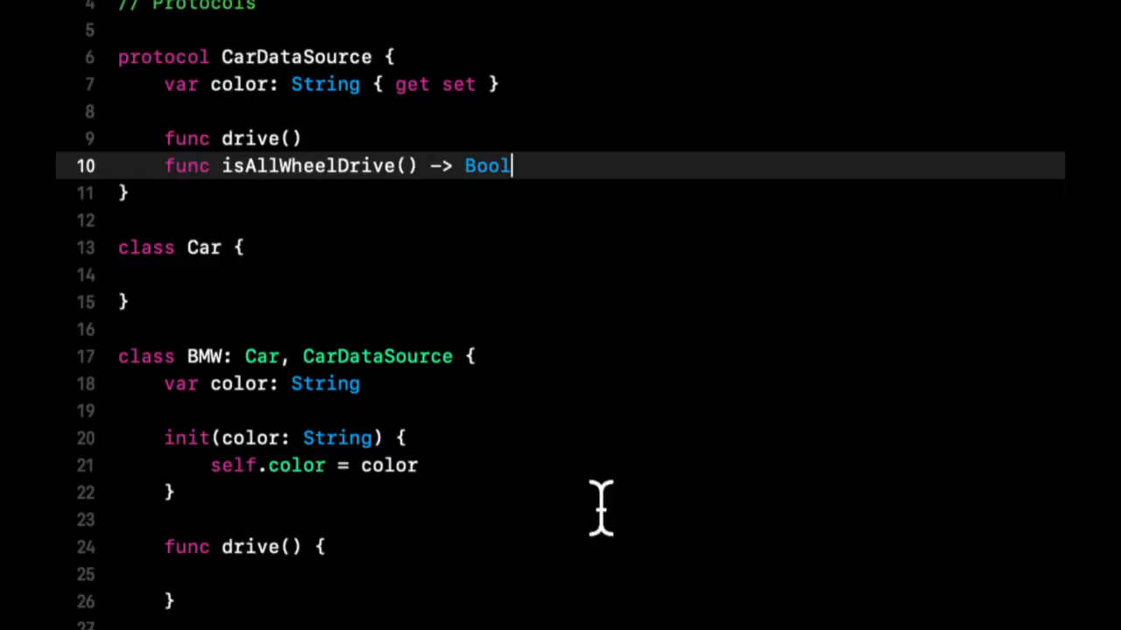
mouse_move(668, 245)
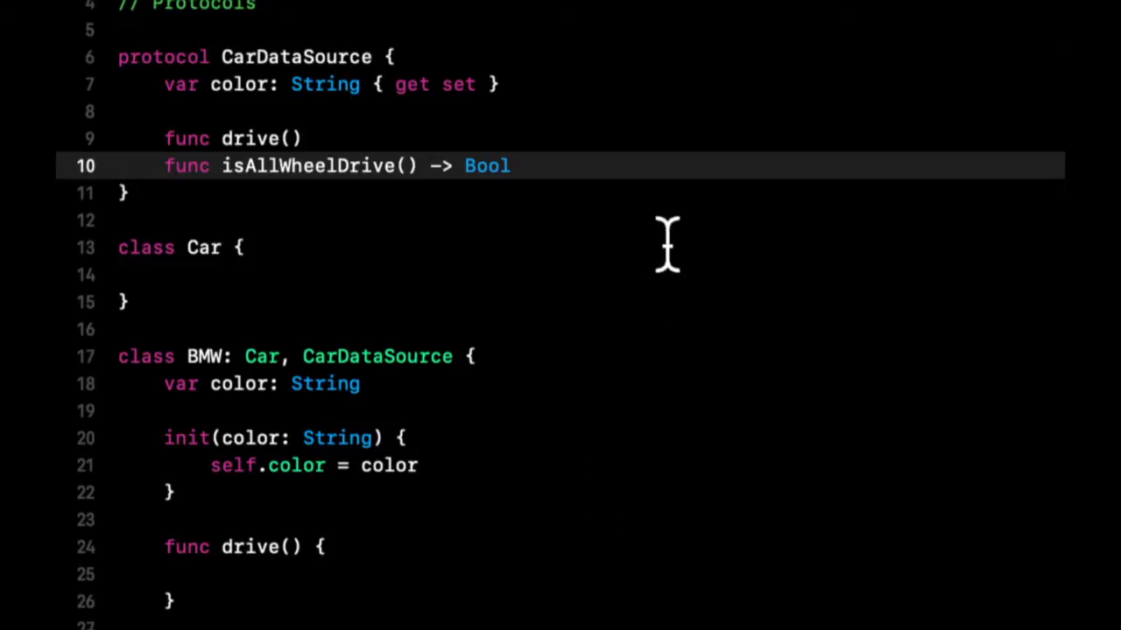
mouse_move(585, 172)
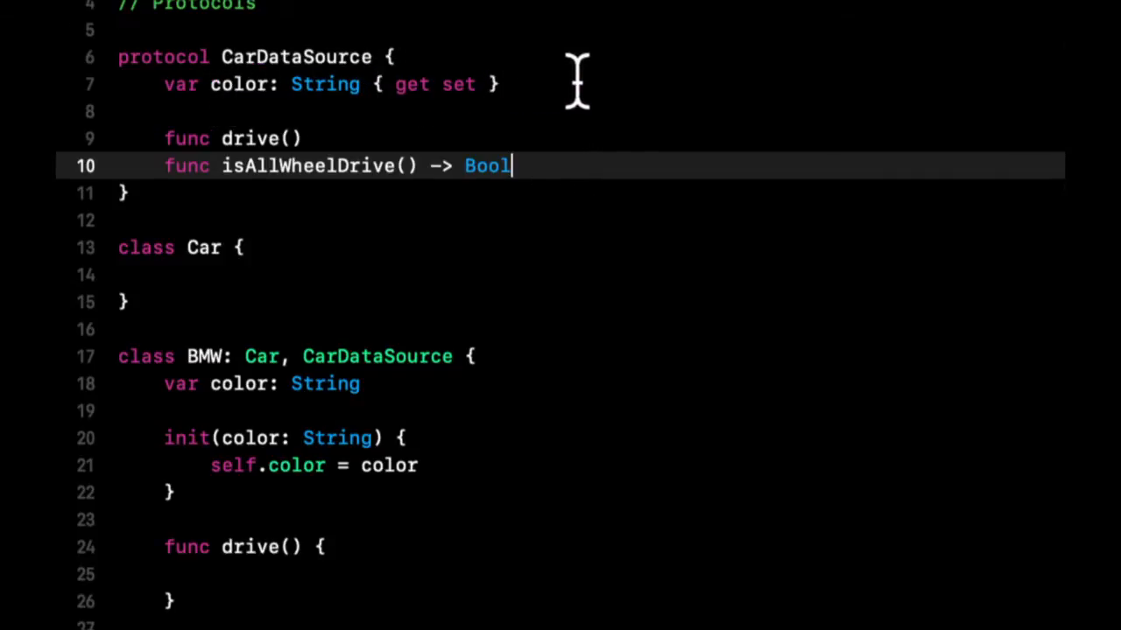
double_click(325, 84)
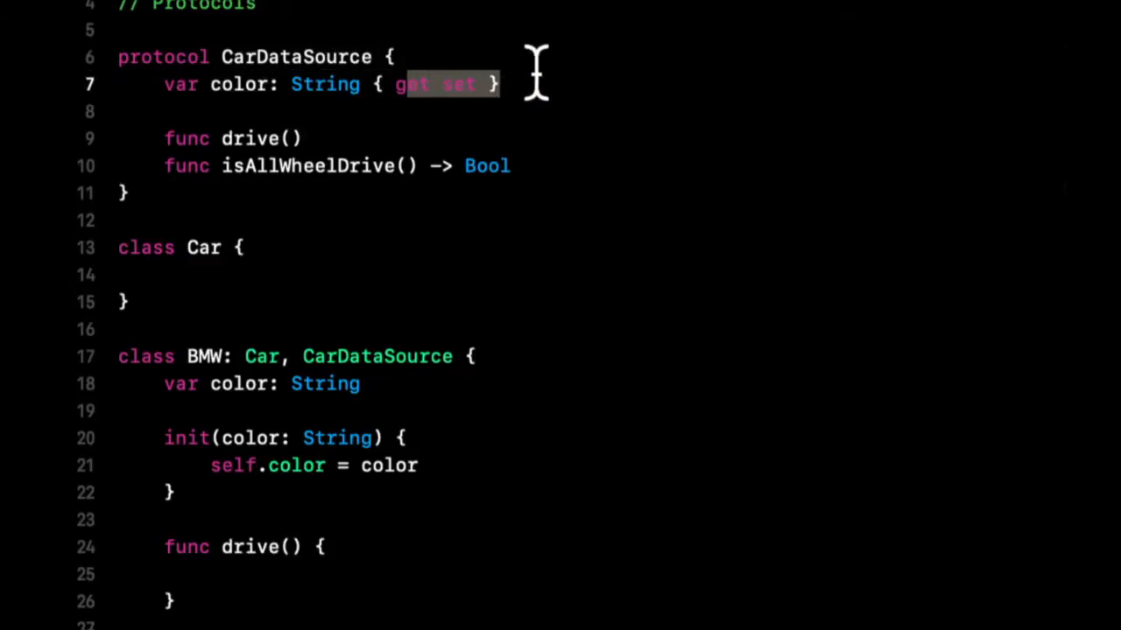
click(501, 84)
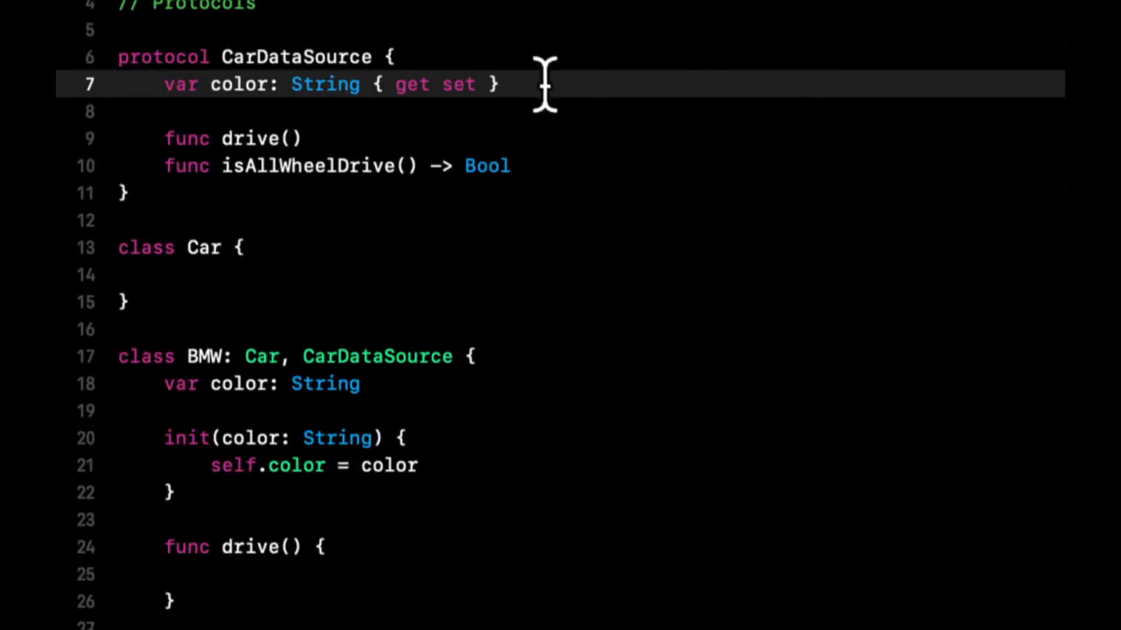
scroll(down, 3)
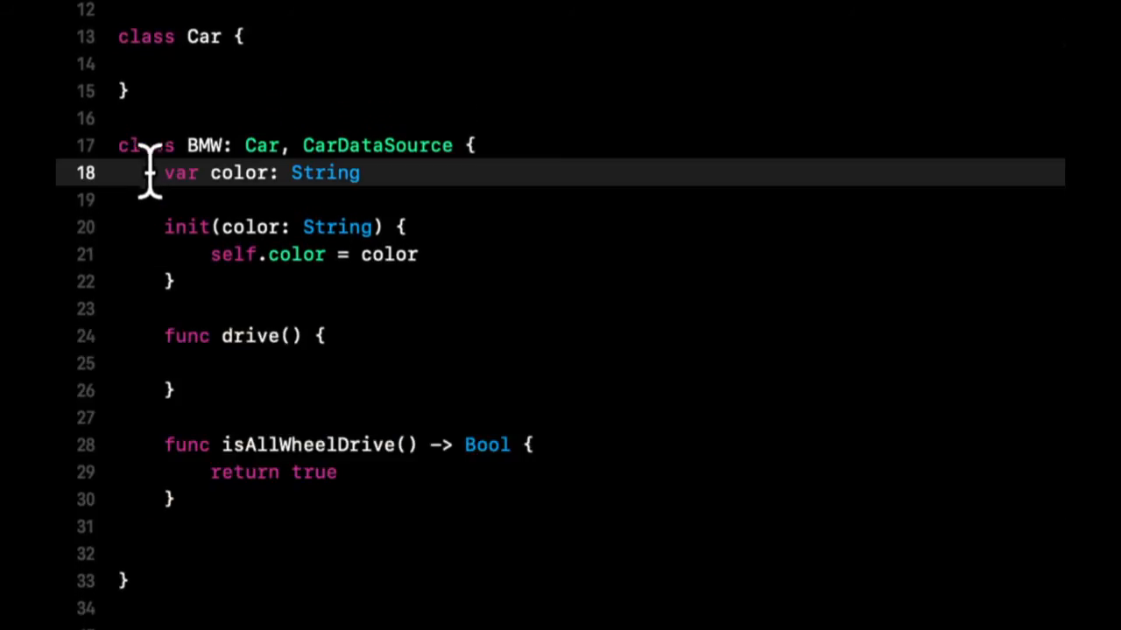
double_click(377, 146)
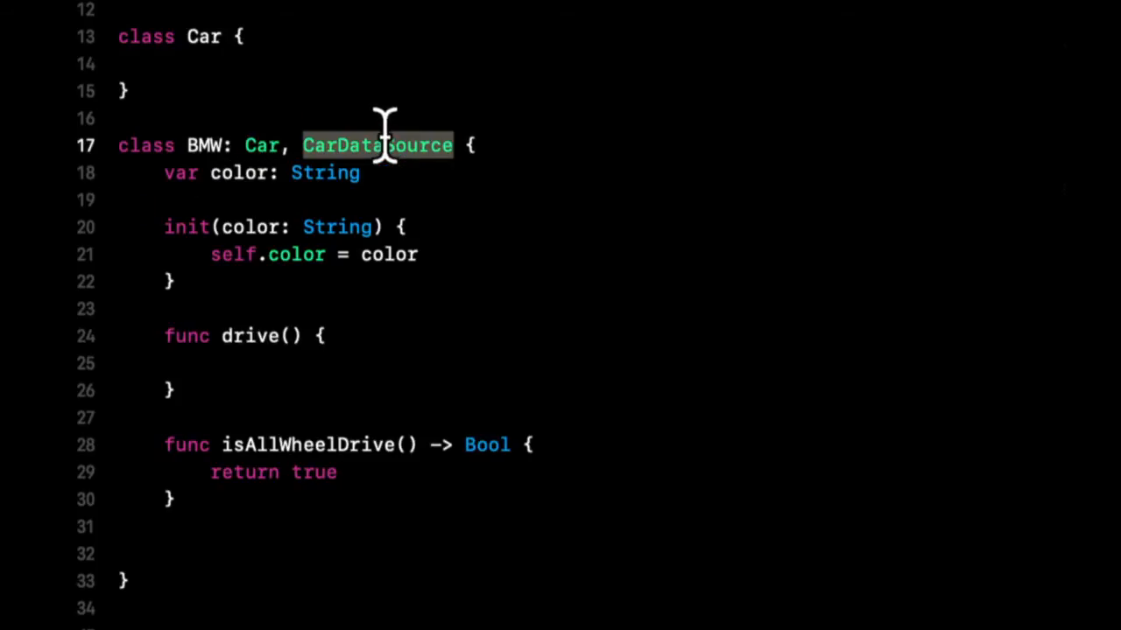
mouse_move(499, 145)
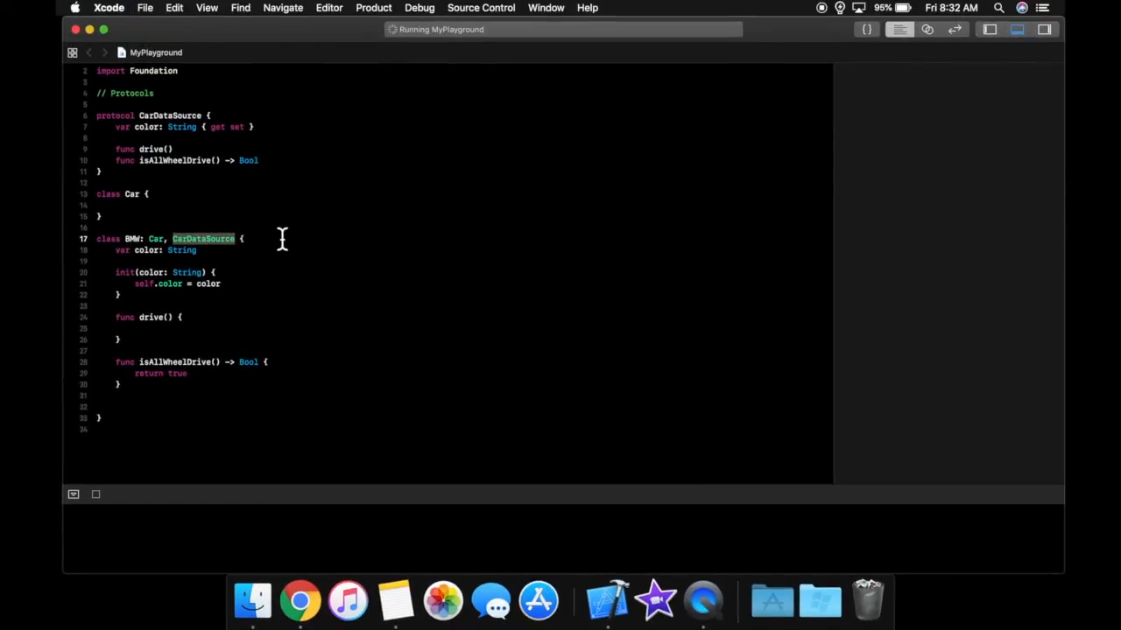
mouse_move(539, 224)
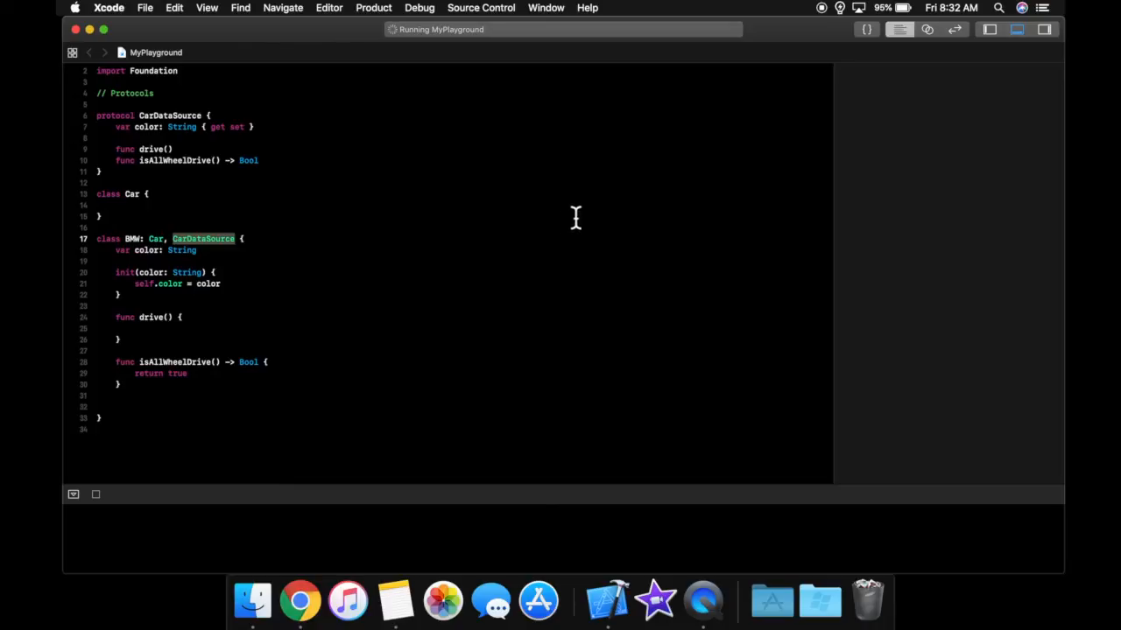
mouse_move(781, 112)
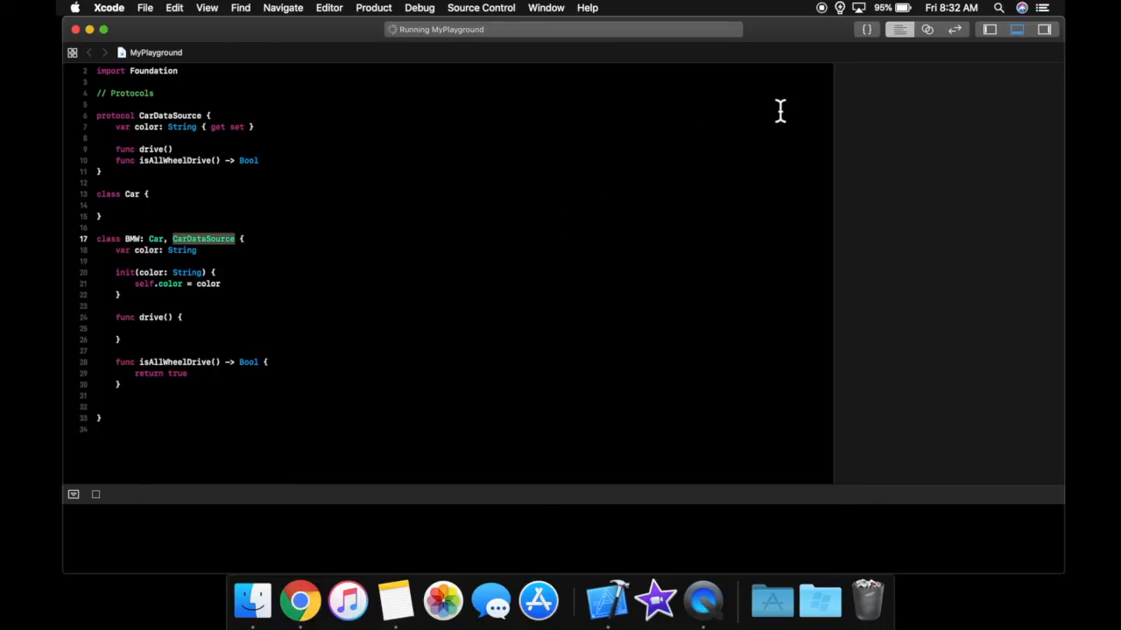